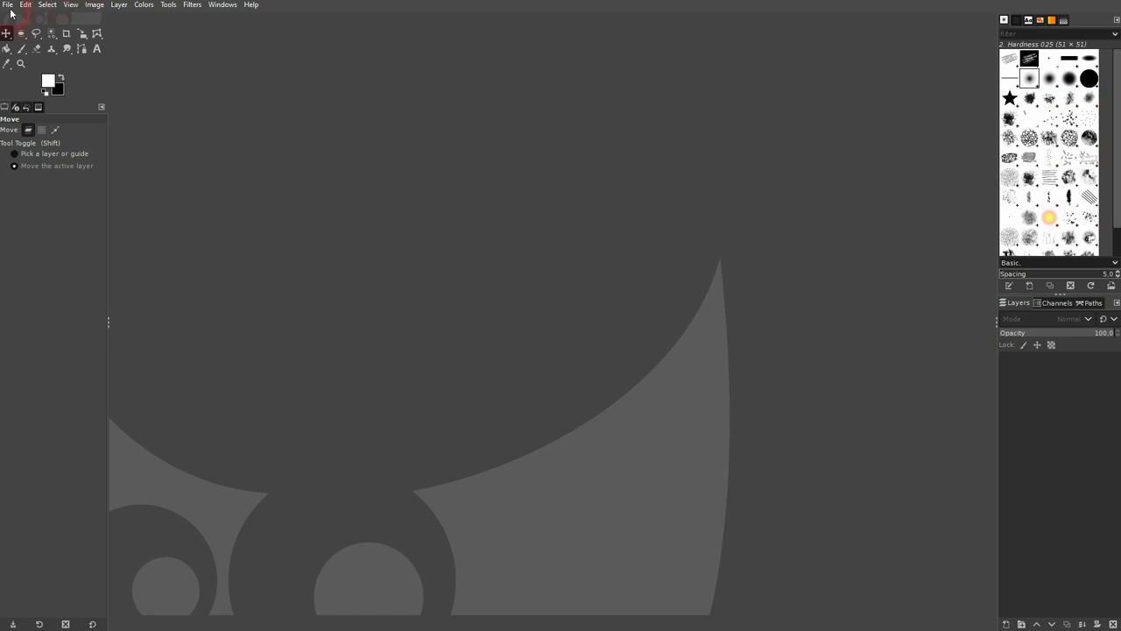
Create a new 1000 × 1000 pixel image from File > New.
{"action": "left_click", "coordinate": [7, 3]}
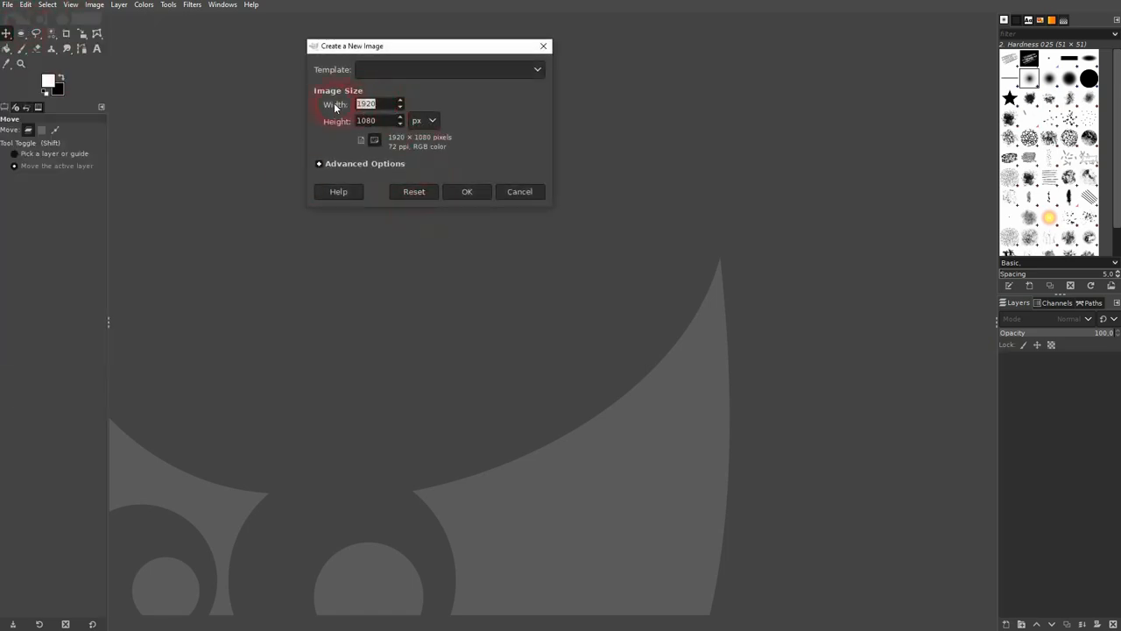
{"action": "type", "text": "1000"}
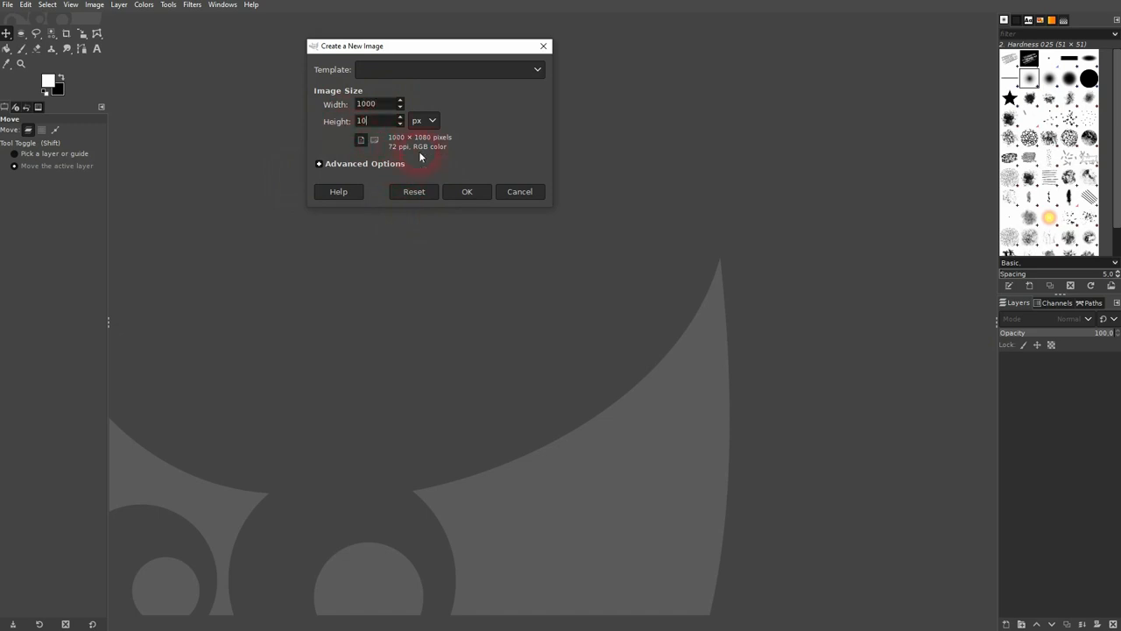
{"action": "left_click", "coordinate": [466, 191]}
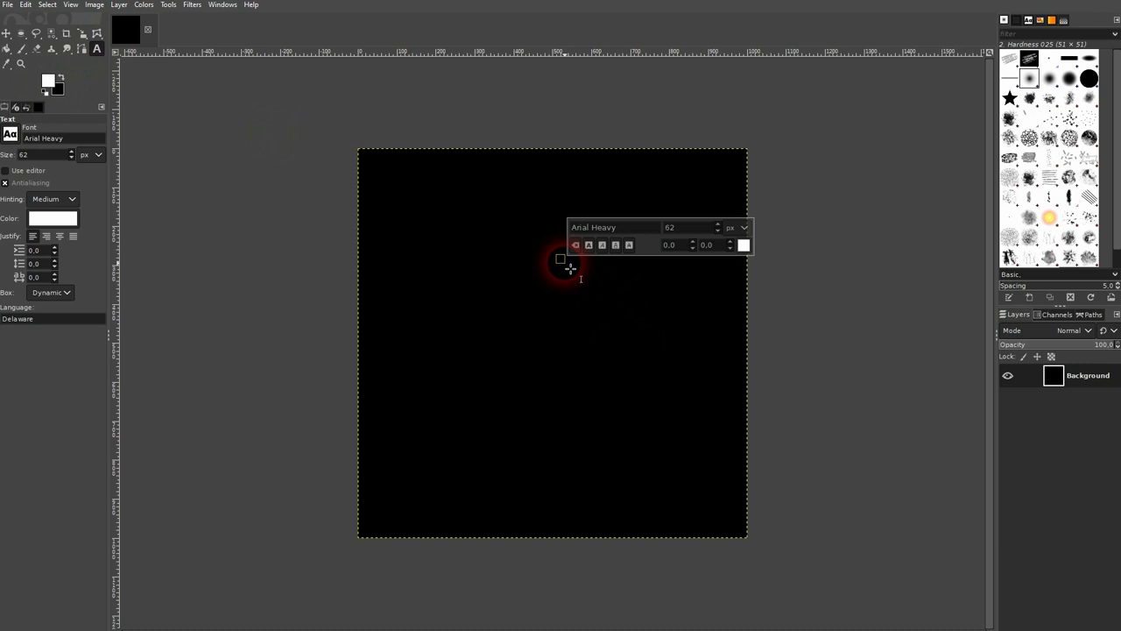
Add white text 'CYLINDER TEXT' at size 100 in Arial Heavy on the black canvas.
{"action": "type", "text": "CYLINDER"}
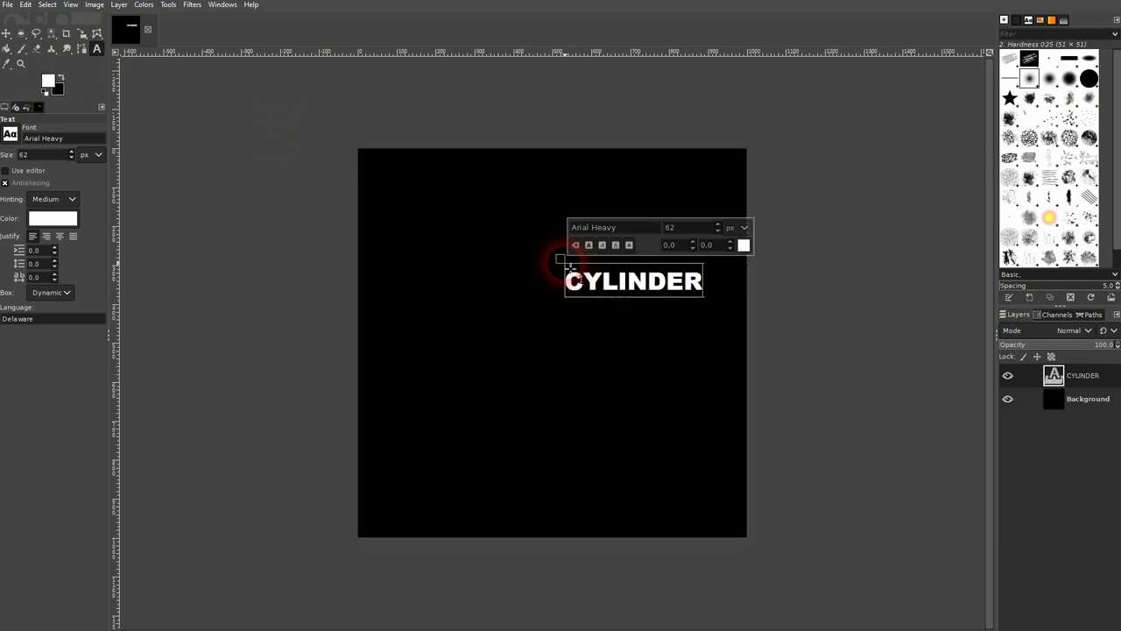
{"action": "type", "text": "TEXT"}
{"action": "type", "text": "100"}
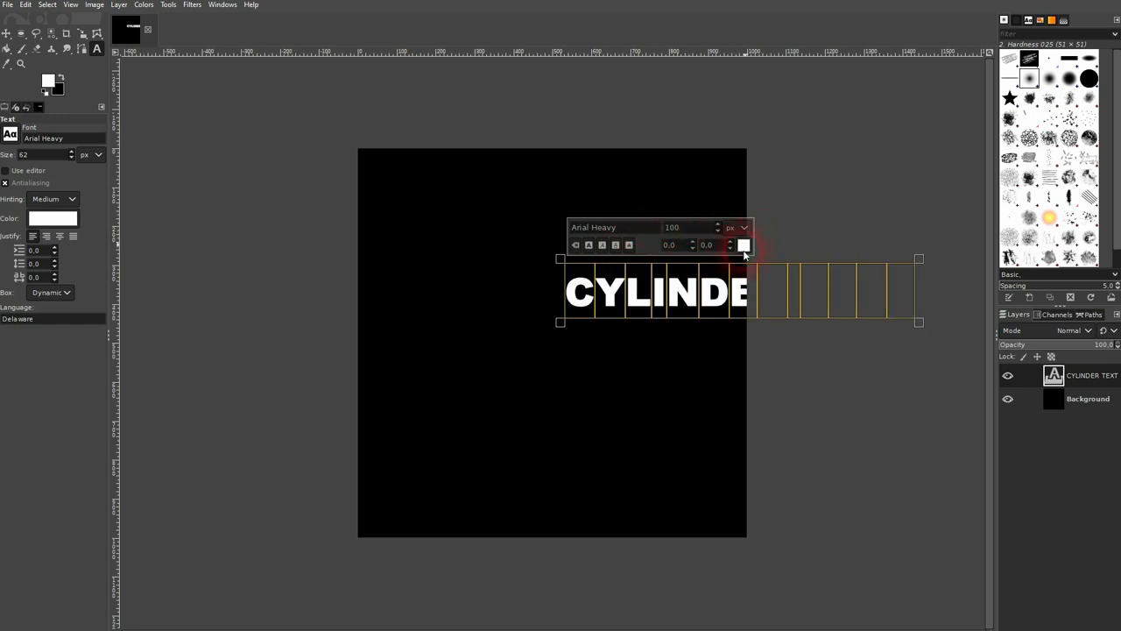
{"action": "left_click", "coordinate": [743, 245]}
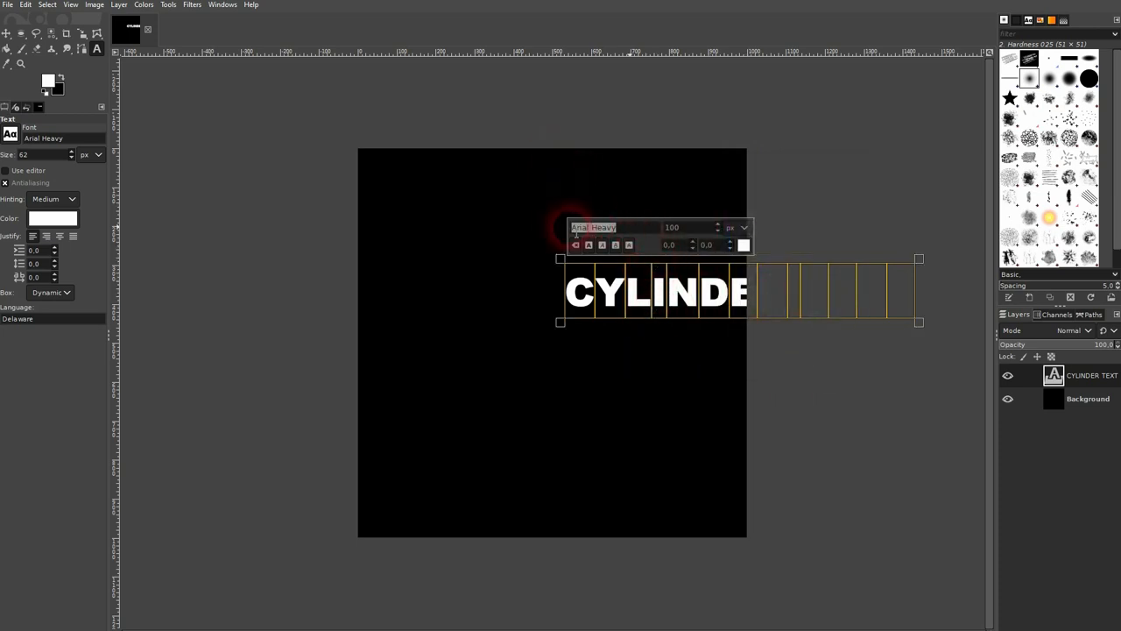
{"action": "left_click", "coordinate": [7, 35]}
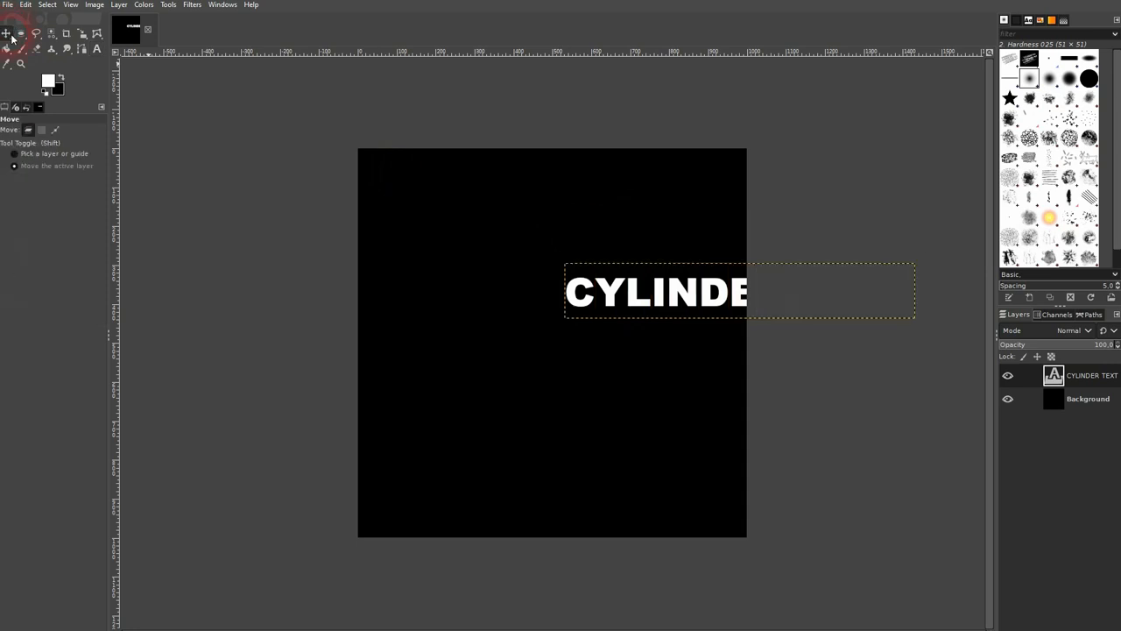
{"action": "left_click", "coordinate": [51, 49]}
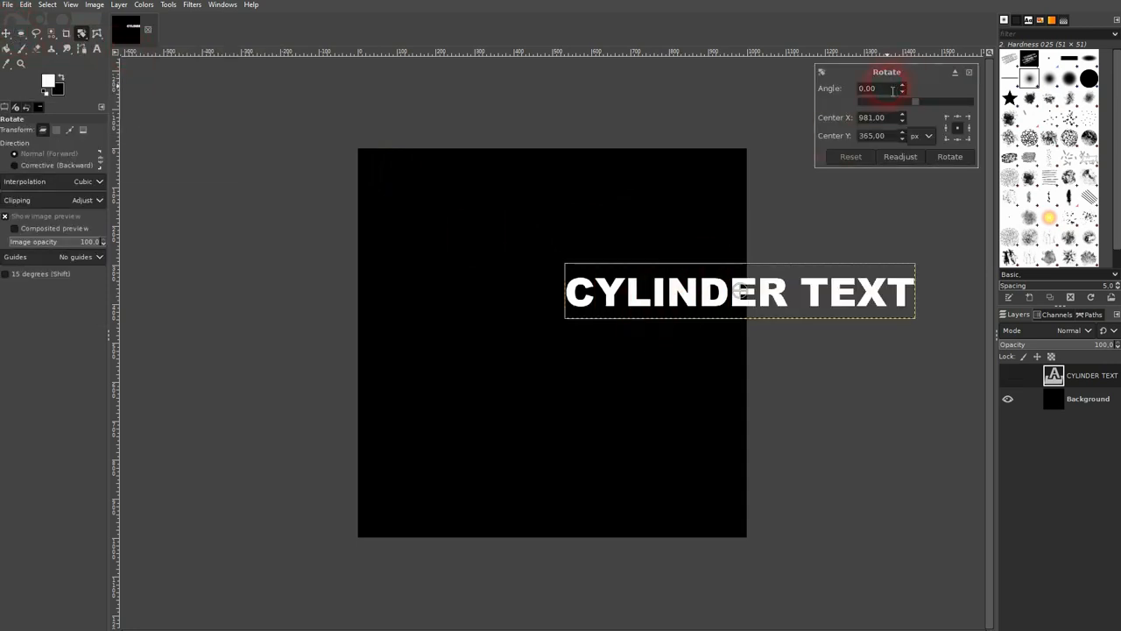
Rotate the text layer 90° to vertical and stack several duplicate copies.
{"action": "type", "text": "90"}
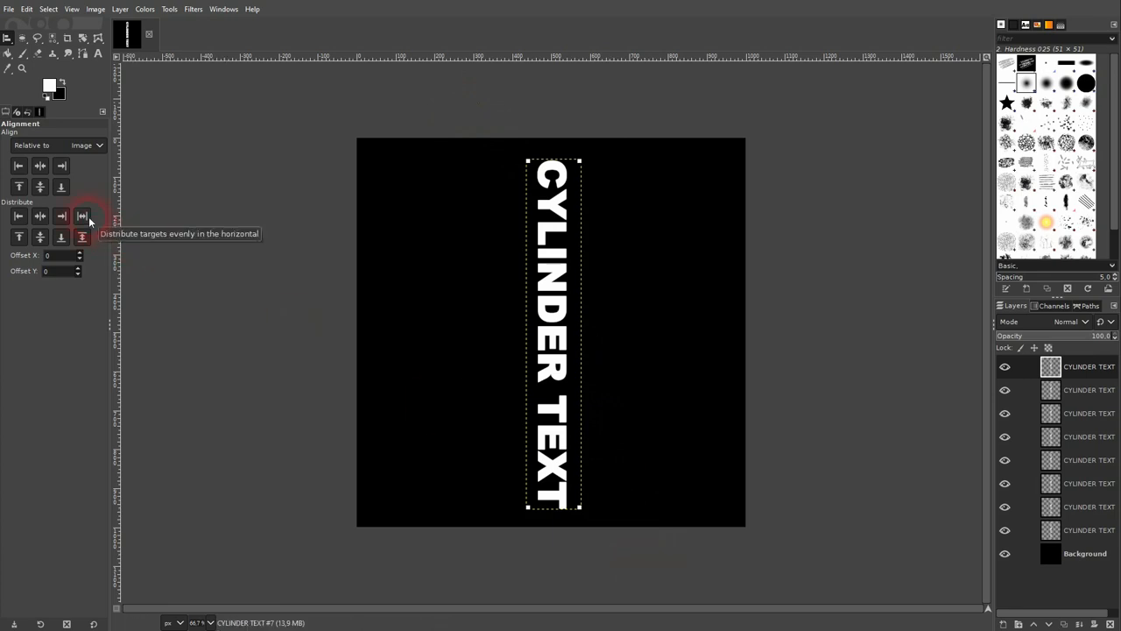
Distribute the vertical text copies evenly horizontally across the canvas.
{"action": "left_click", "coordinate": [82, 217]}
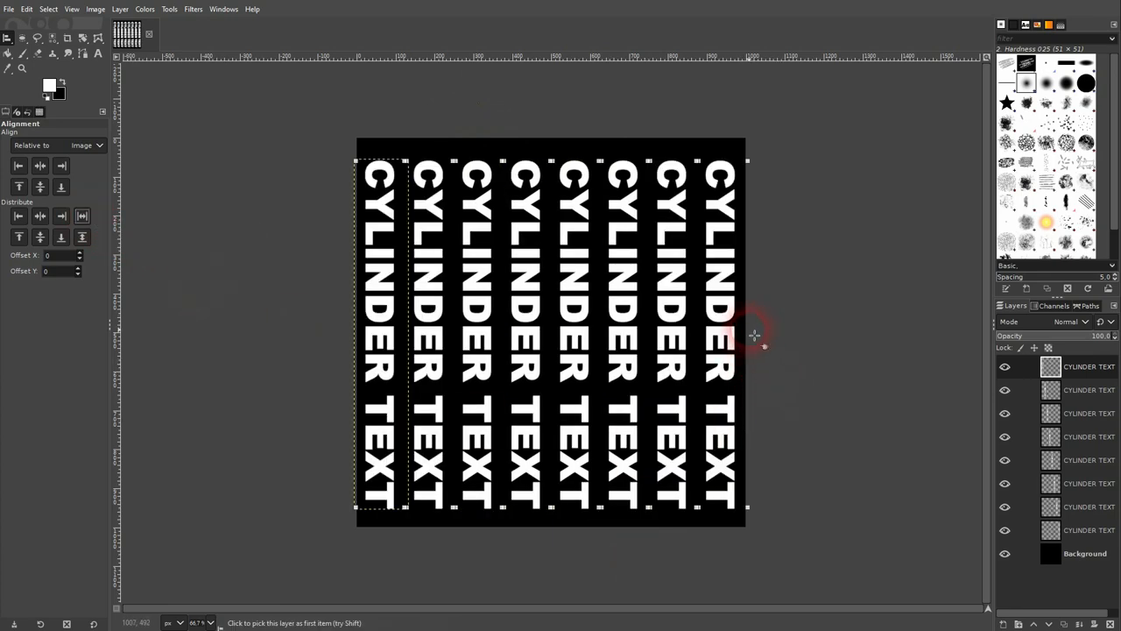
{"action": "mouse_move", "coordinate": [394, 254]}
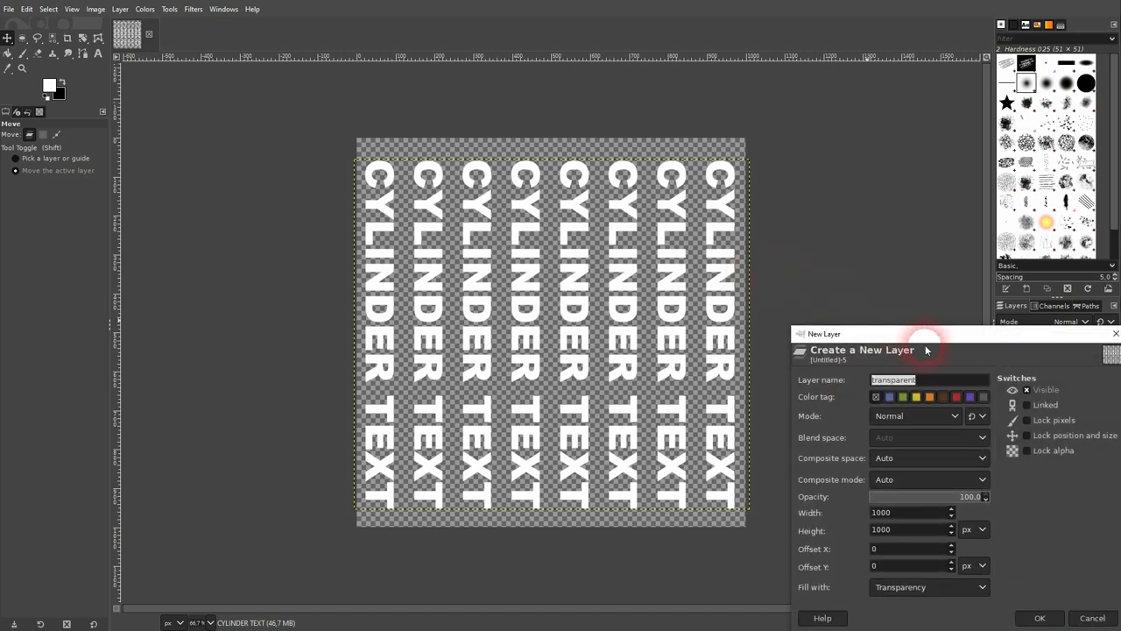
Create the new layer 'transparent' filled with Transparency above the text layer.
{"action": "left_click", "coordinate": [637, 427]}
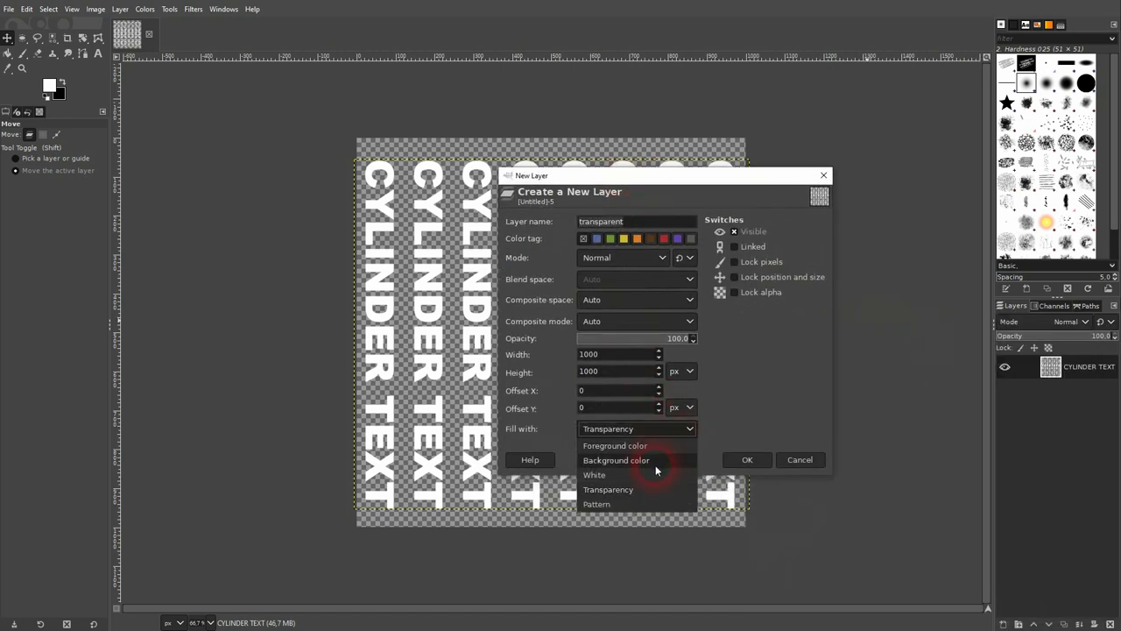
{"action": "left_click", "coordinate": [747, 459]}
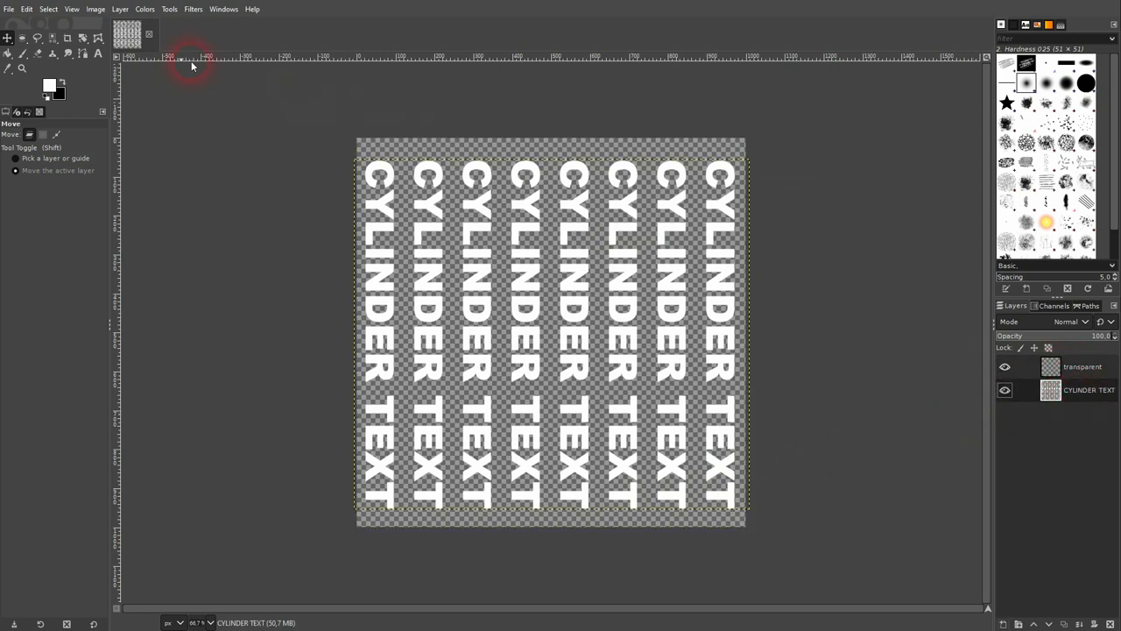
{"action": "left_click", "coordinate": [193, 9]}
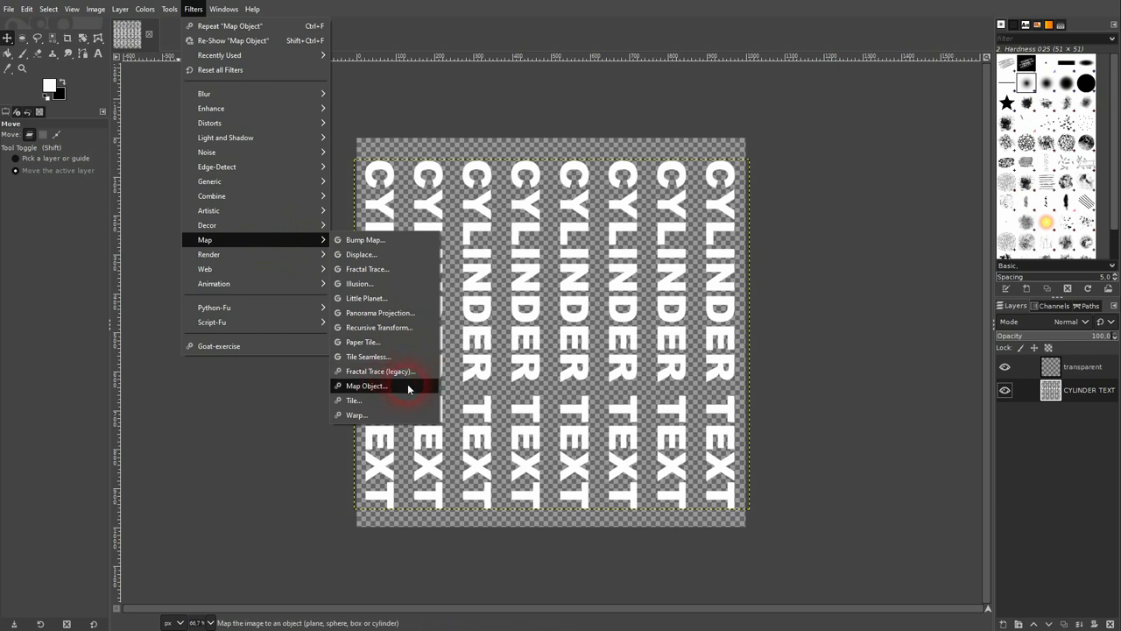
Start Filters > Map > Map Object and check its preview with and without wireframe.
{"action": "left_click", "coordinate": [366, 385]}
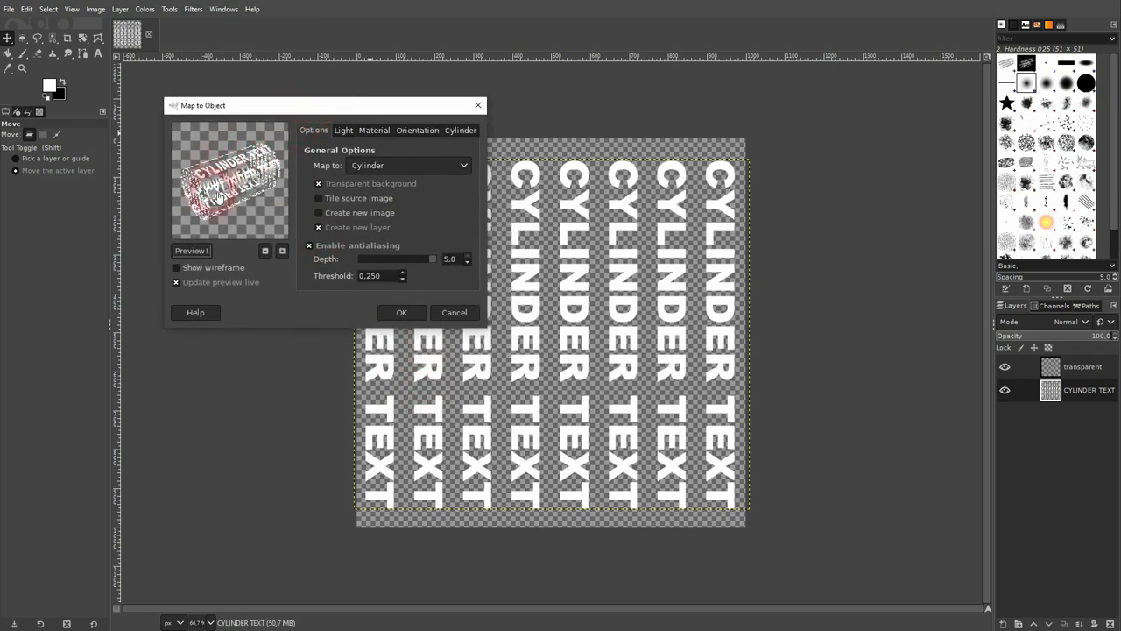
{"action": "left_click", "coordinate": [175, 266]}
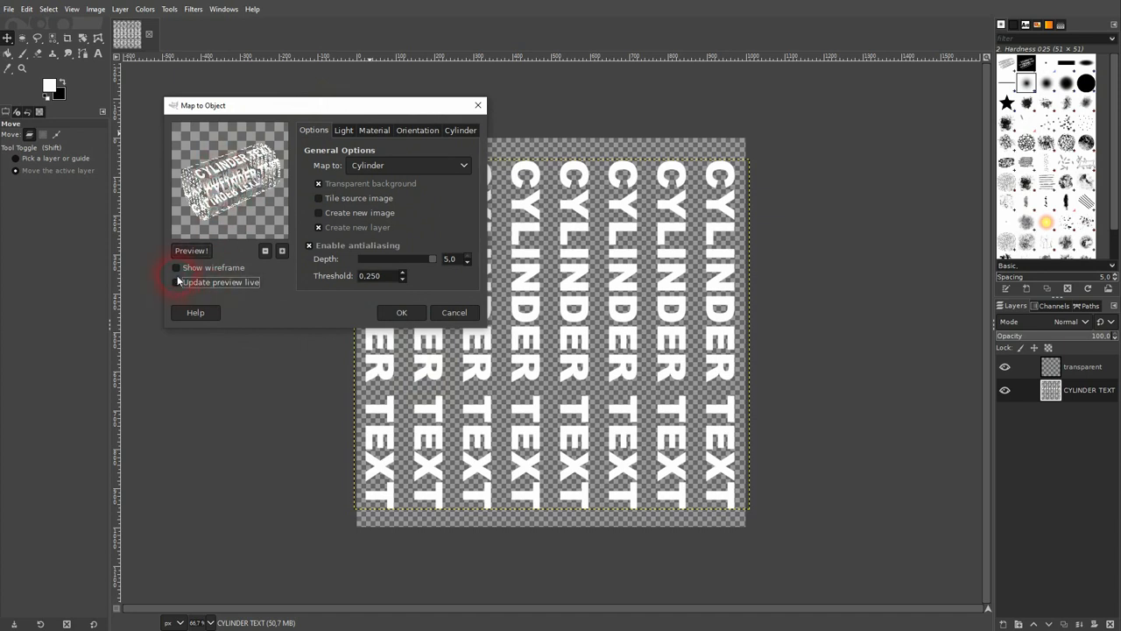
{"action": "left_click", "coordinate": [175, 266]}
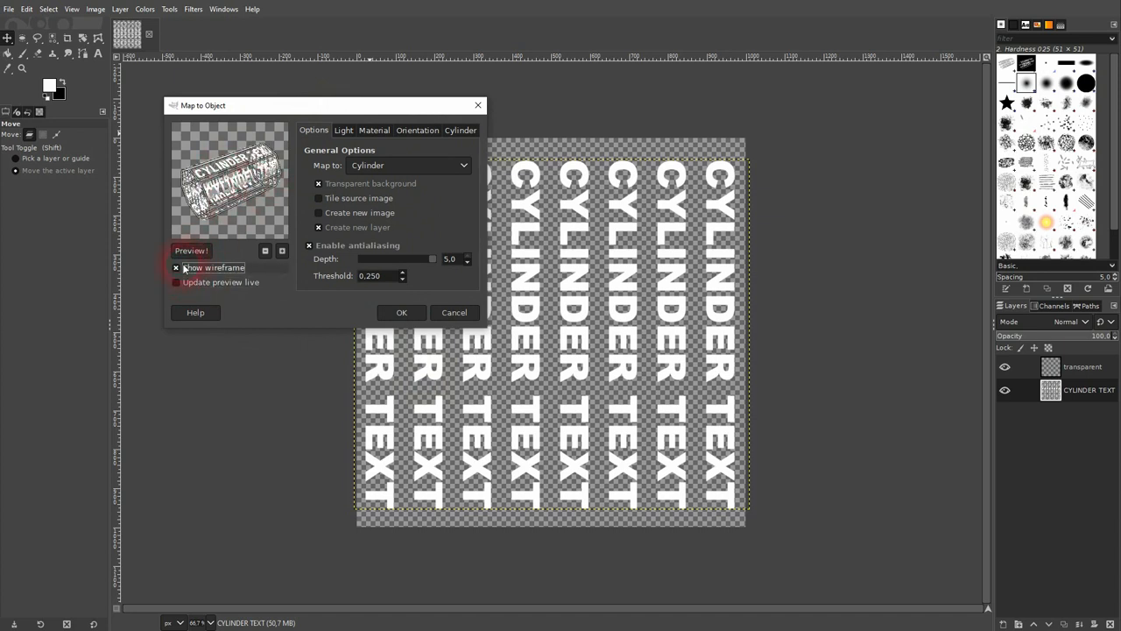
{"action": "left_click", "coordinate": [175, 281]}
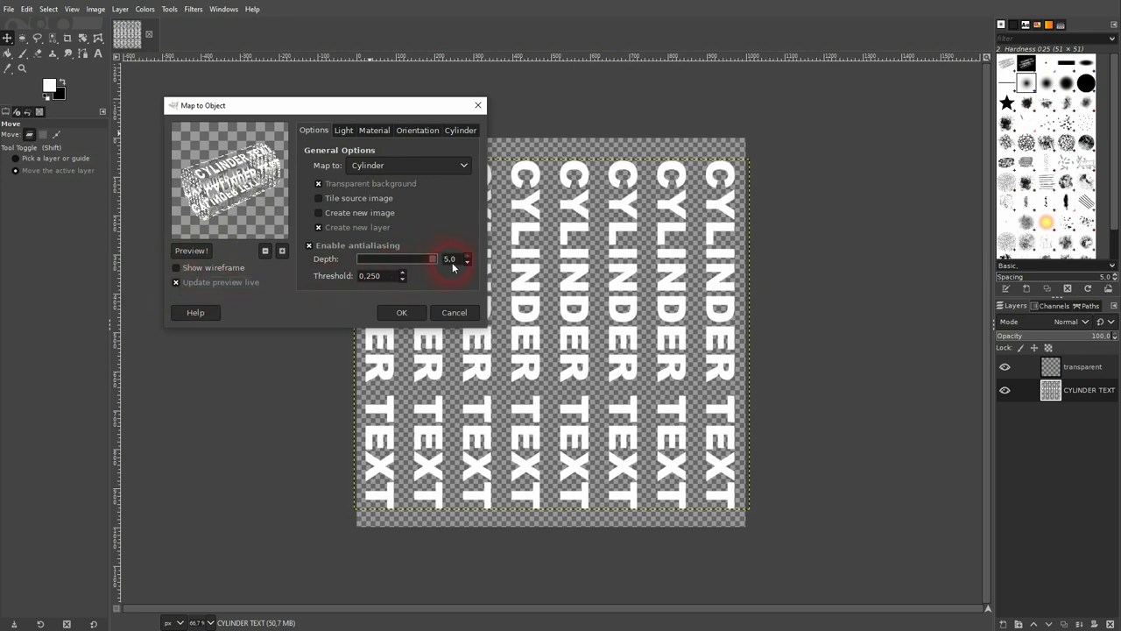
After trying Sphere and Plane, map to Cylinder and output the result as a new layer.
{"action": "left_click", "coordinate": [410, 165]}
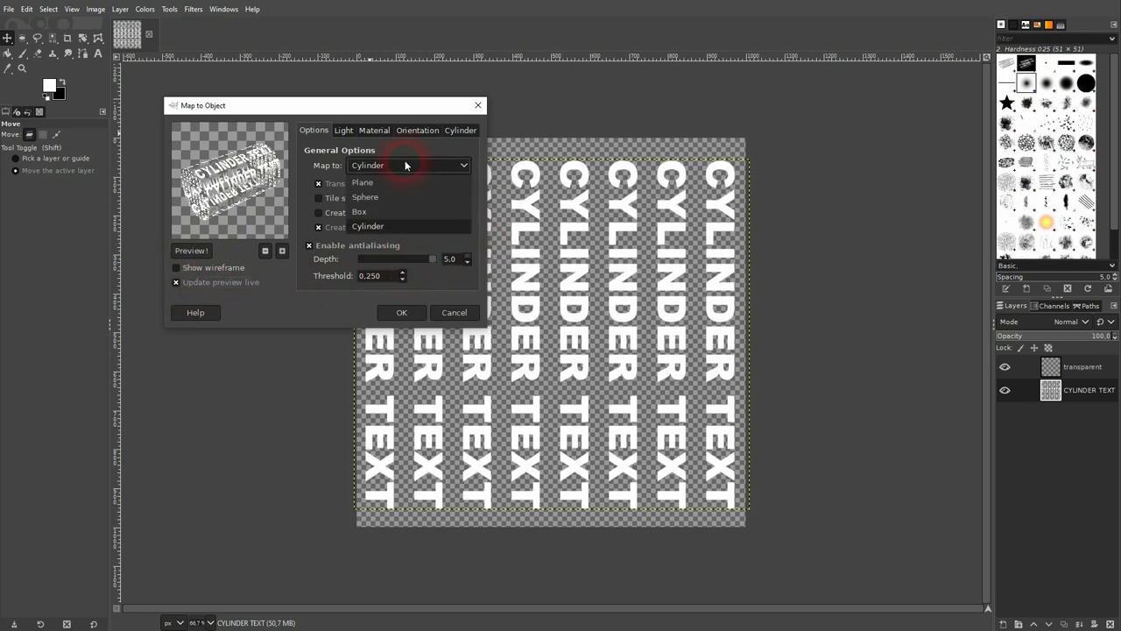
{"action": "left_click", "coordinate": [365, 196]}
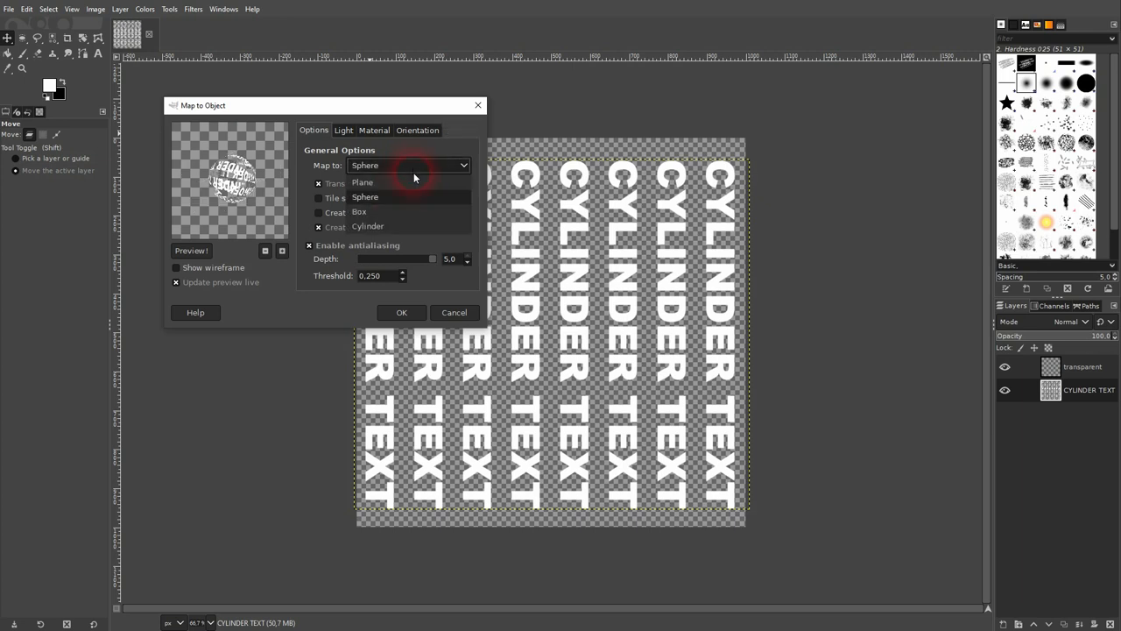
{"action": "left_click", "coordinate": [361, 182]}
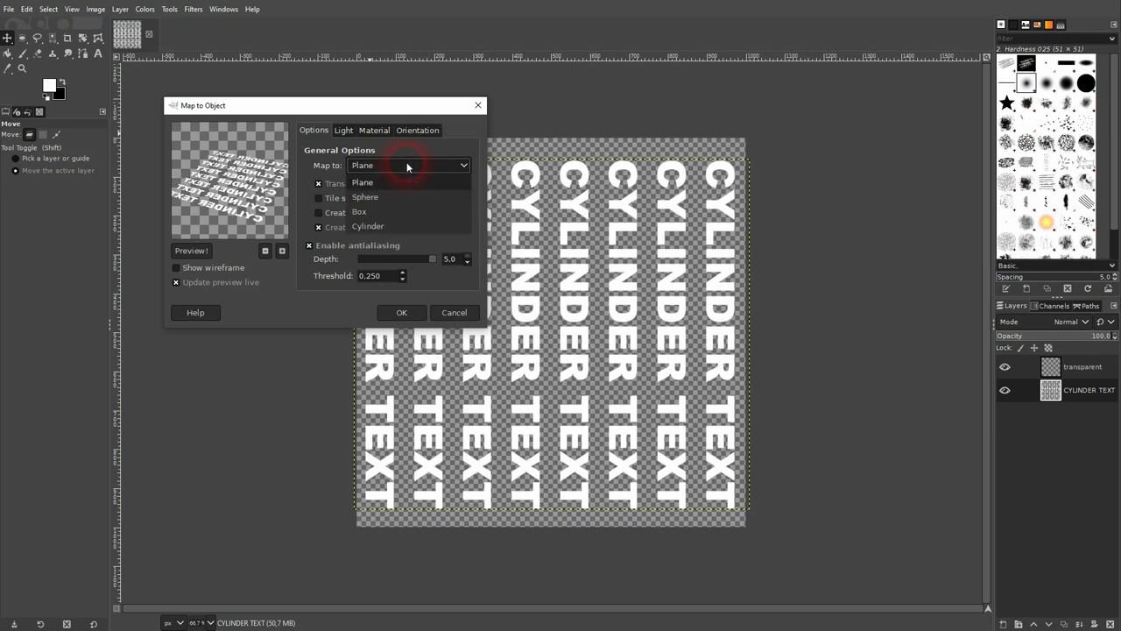
{"action": "left_click", "coordinate": [368, 226]}
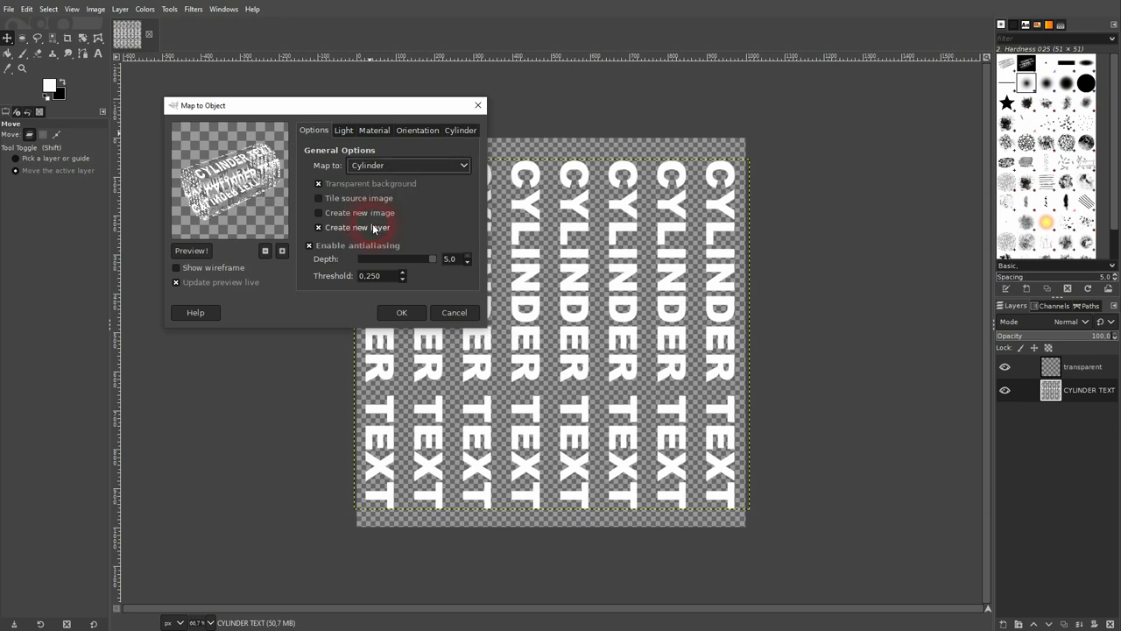
{"action": "left_click", "coordinate": [319, 227]}
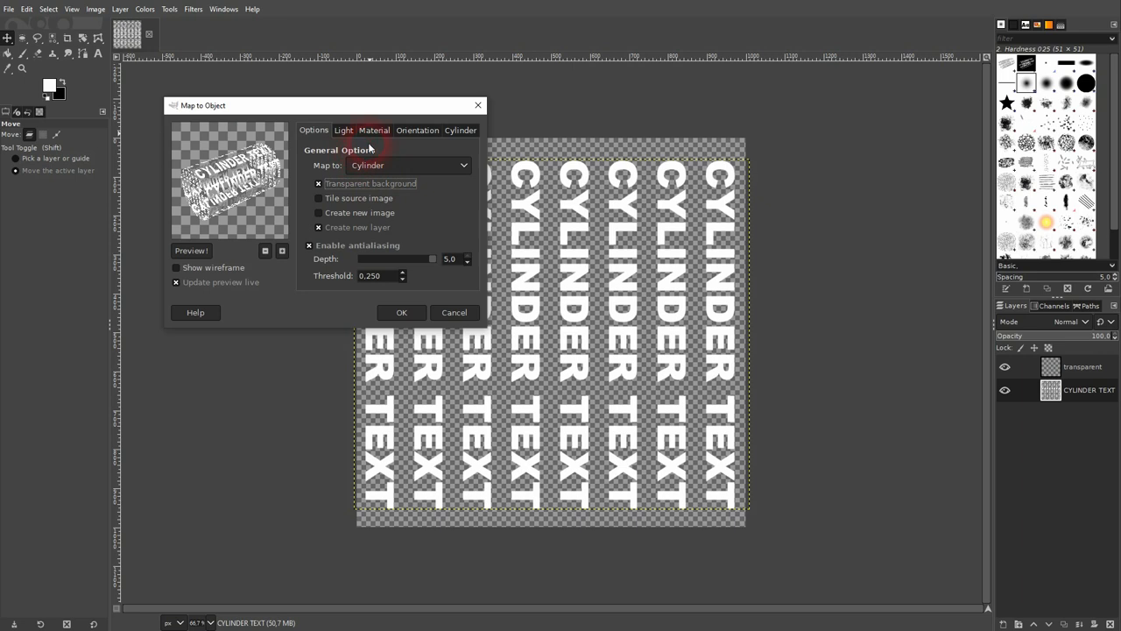
Use the transparent layer for the cylinder's bottom cap.
{"action": "left_click", "coordinate": [343, 130]}
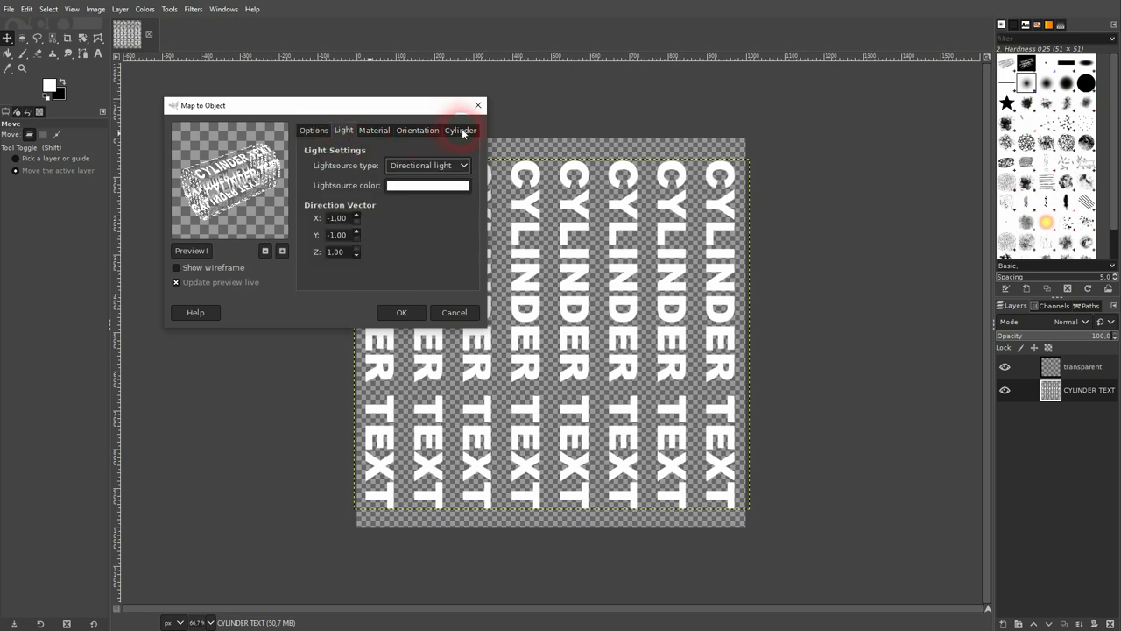
{"action": "left_click", "coordinate": [461, 130]}
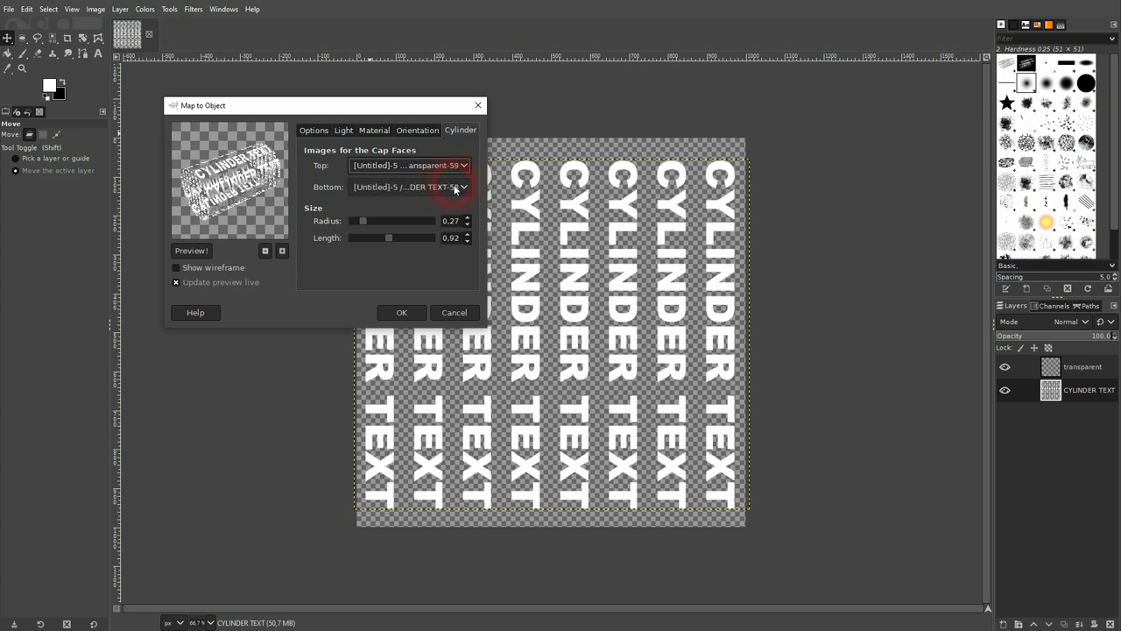
{"action": "left_click", "coordinate": [409, 185]}
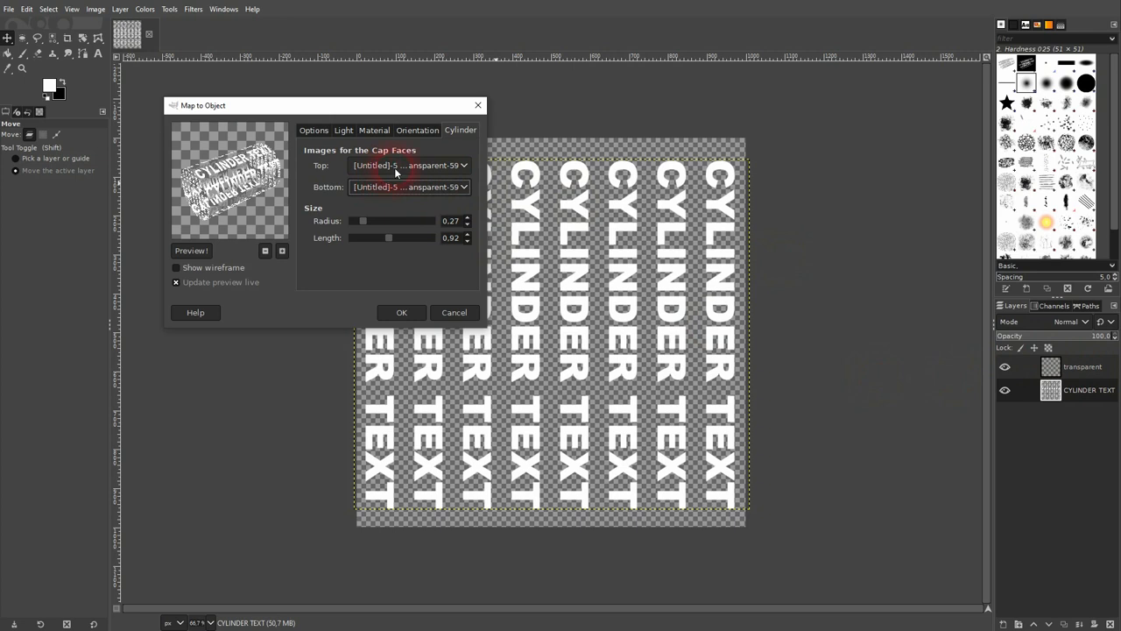
Adjust the cylinder to radius about 0.39 and length about 0.85.
{"action": "left_click_drag", "start_coordinate": [361, 221], "coordinate": [377, 221]}
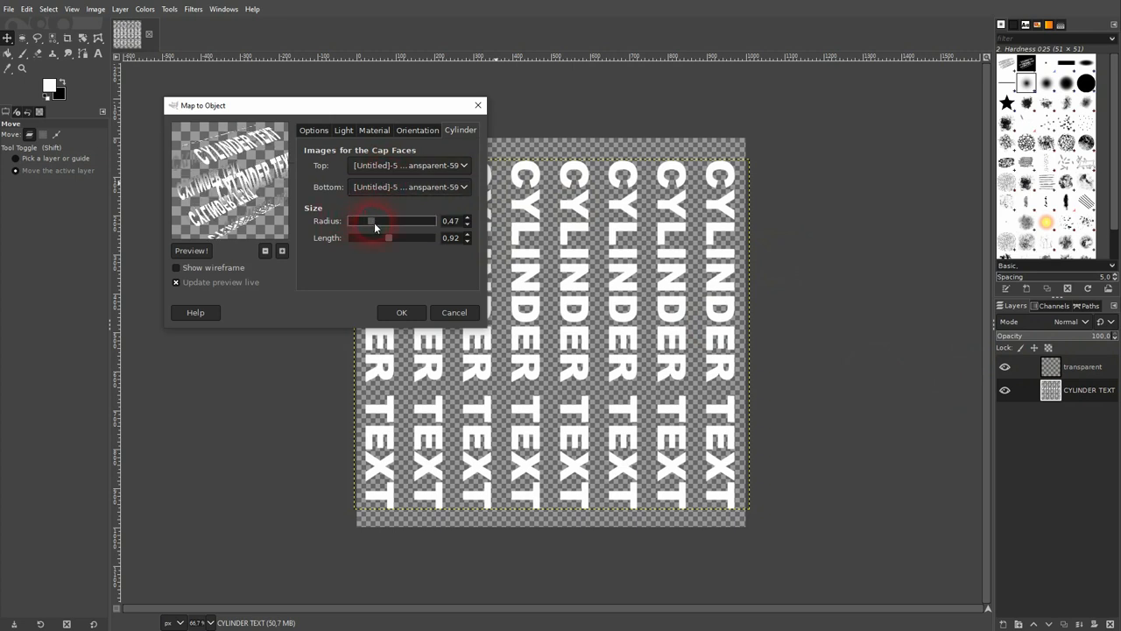
{"action": "left_click_drag", "start_coordinate": [375, 221], "coordinate": [369, 220]}
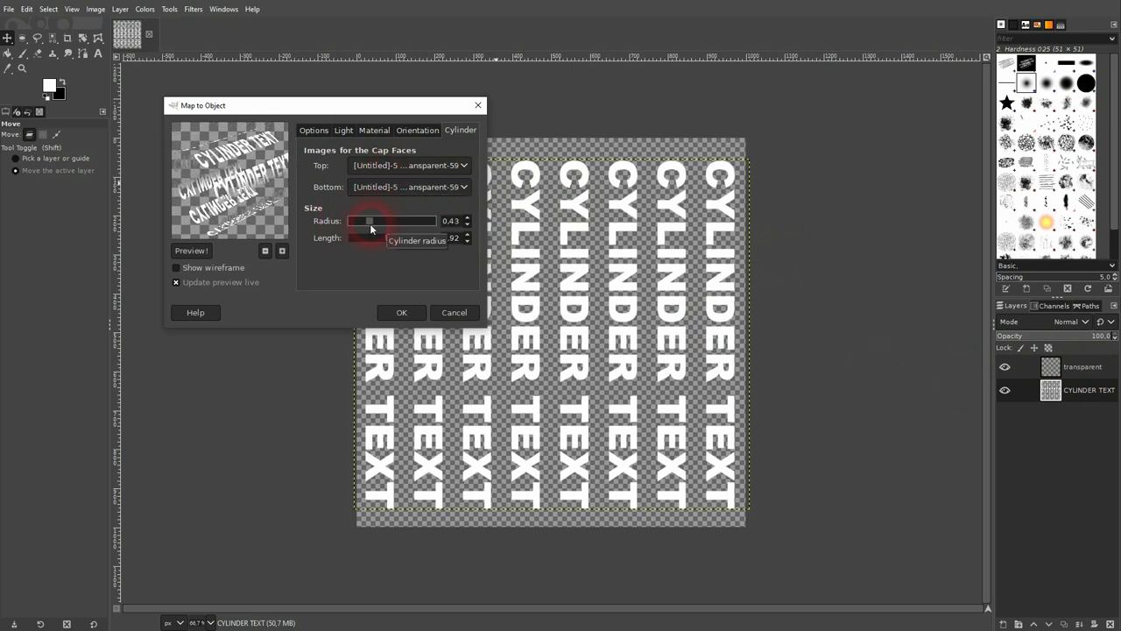
{"action": "left_click_drag", "start_coordinate": [372, 221], "coordinate": [368, 220]}
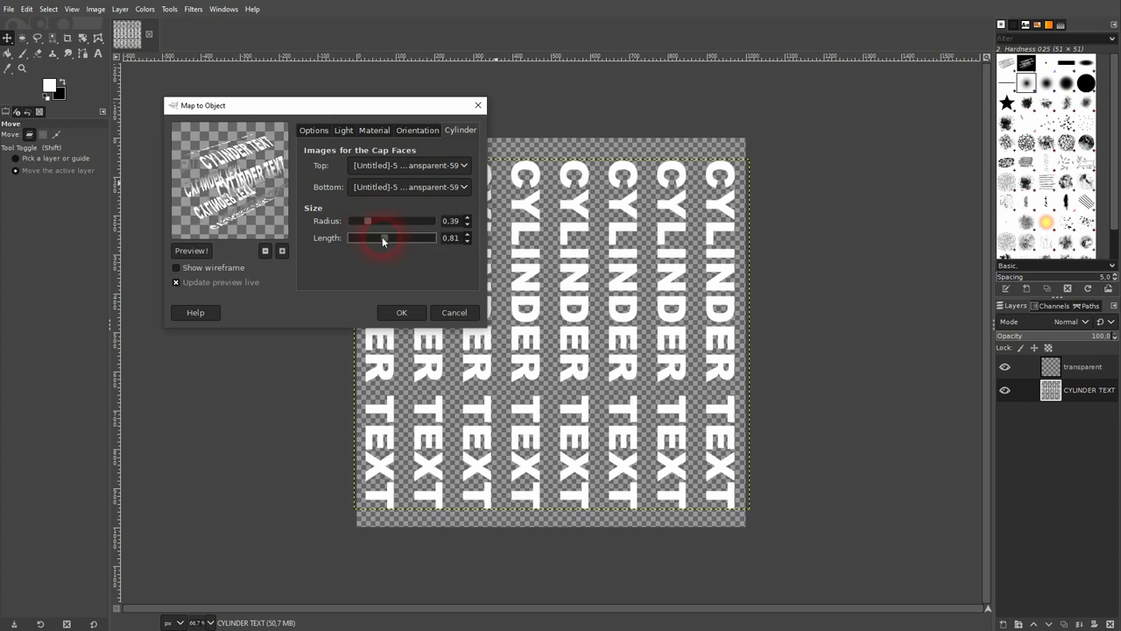
{"action": "left_click_drag", "start_coordinate": [382, 238], "coordinate": [390, 239]}
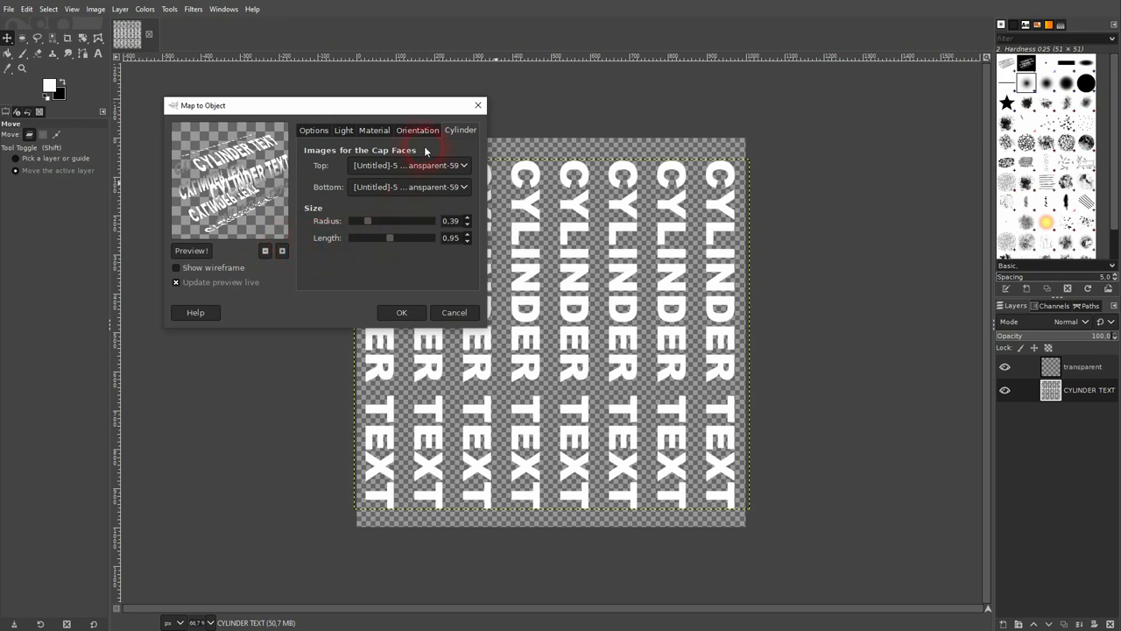
Shift the cylinder's Position X, Y and Z slightly on the Orientation settings.
{"action": "left_click", "coordinate": [417, 129]}
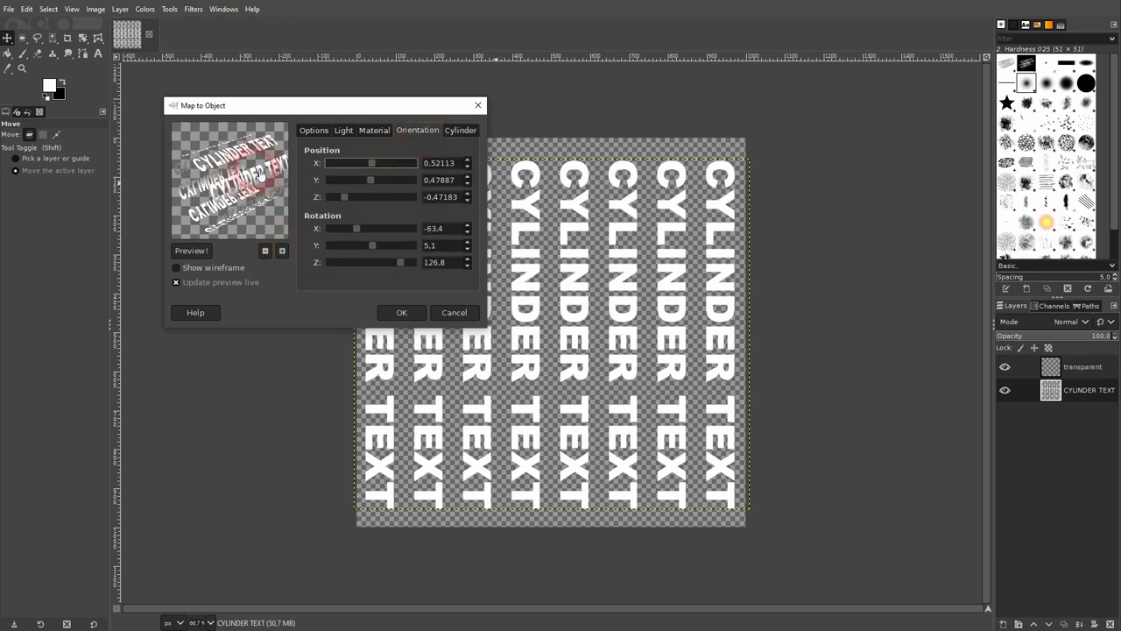
{"action": "left_click_drag", "start_coordinate": [371, 165], "coordinate": [368, 164]}
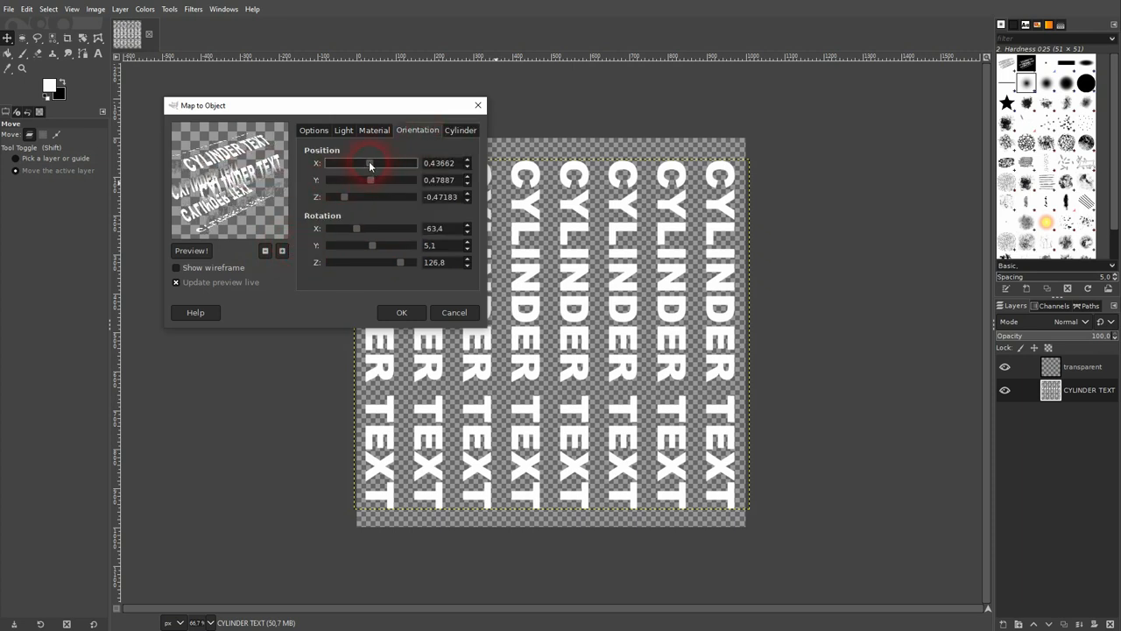
{"action": "left_click_drag", "start_coordinate": [368, 163], "coordinate": [372, 162]}
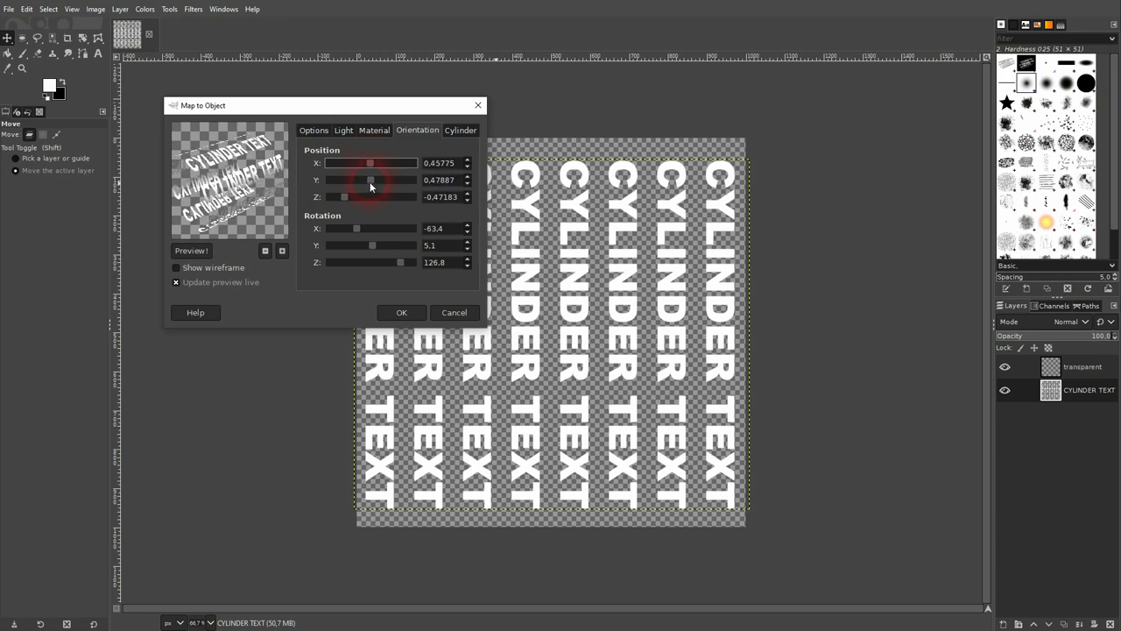
{"action": "left_click_drag", "start_coordinate": [372, 179], "coordinate": [370, 179]}
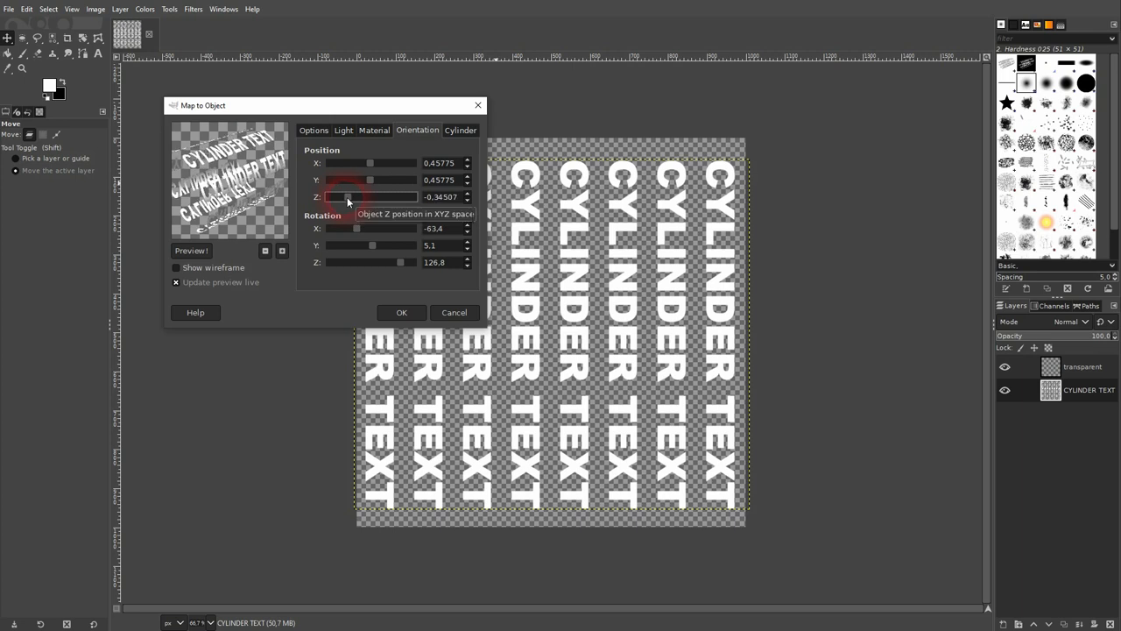
{"action": "left_click_drag", "start_coordinate": [350, 196], "coordinate": [347, 196]}
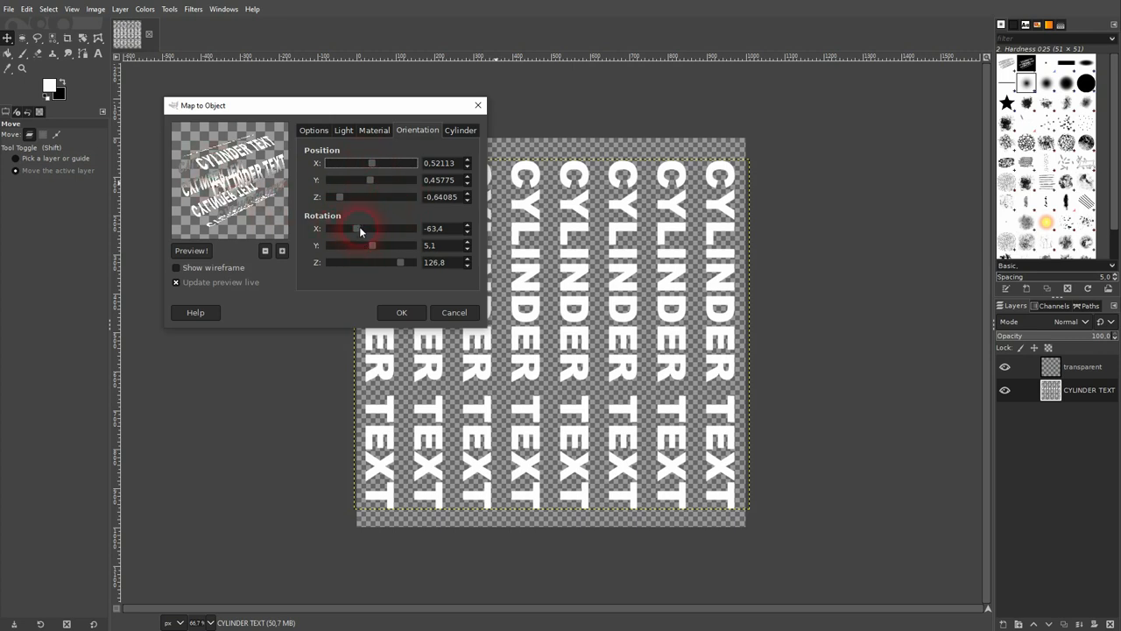
Tilt the cylinder to rotation about -65.8, 18.1 and 121.7 degrees around X, Y, Z.
{"action": "left_click_drag", "start_coordinate": [361, 228], "coordinate": [347, 227]}
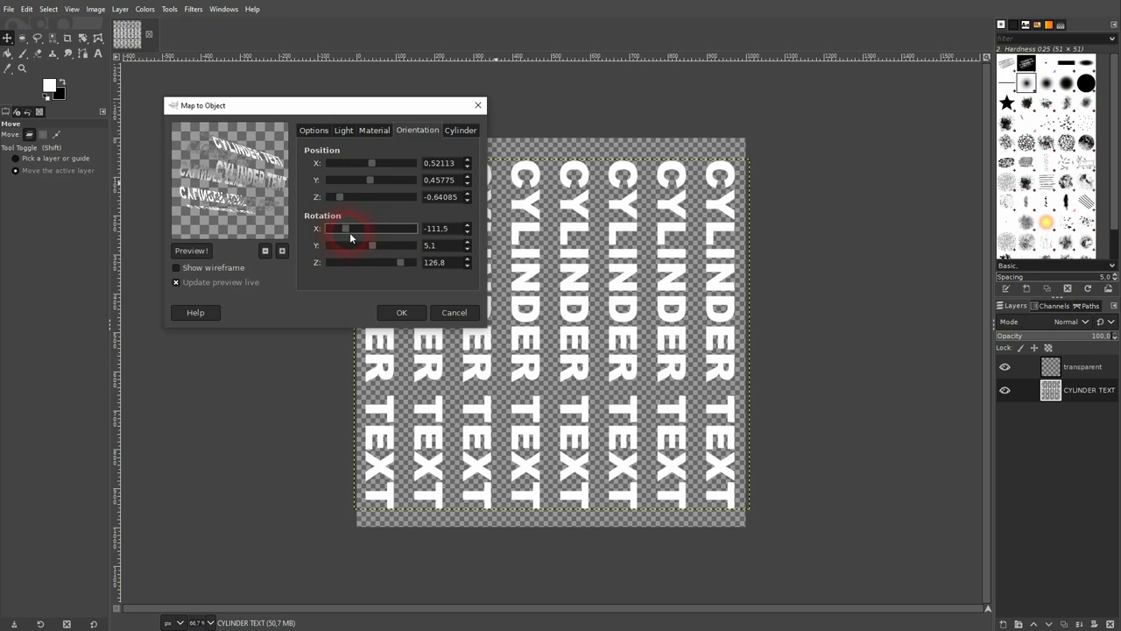
{"action": "left_click_drag", "start_coordinate": [343, 227], "coordinate": [368, 228]}
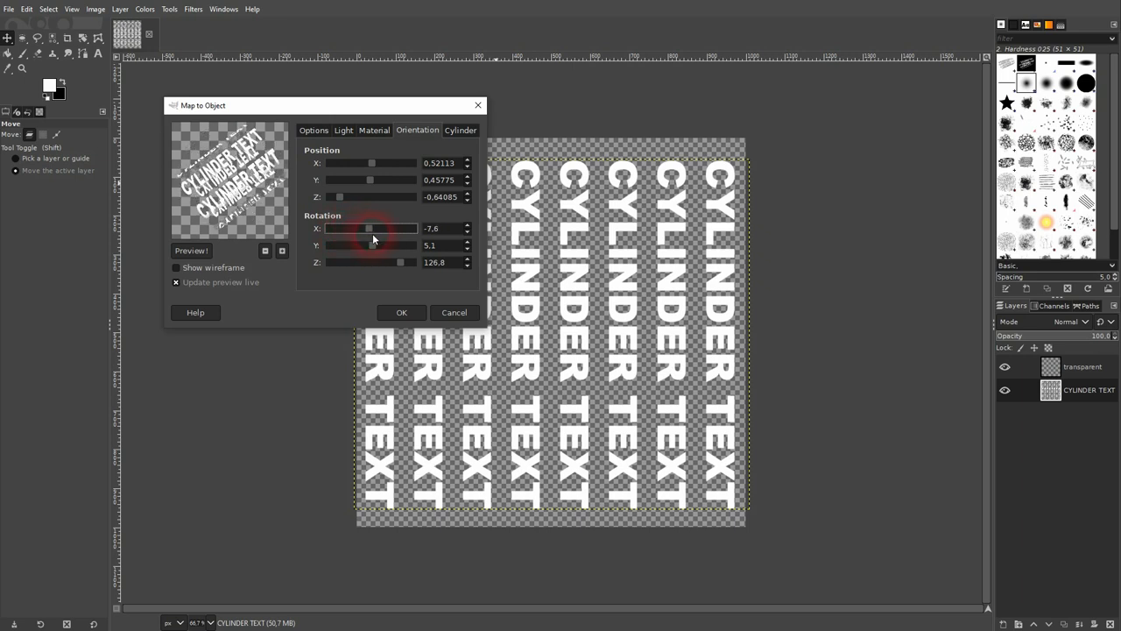
{"action": "left_click_drag", "start_coordinate": [372, 228], "coordinate": [359, 227]}
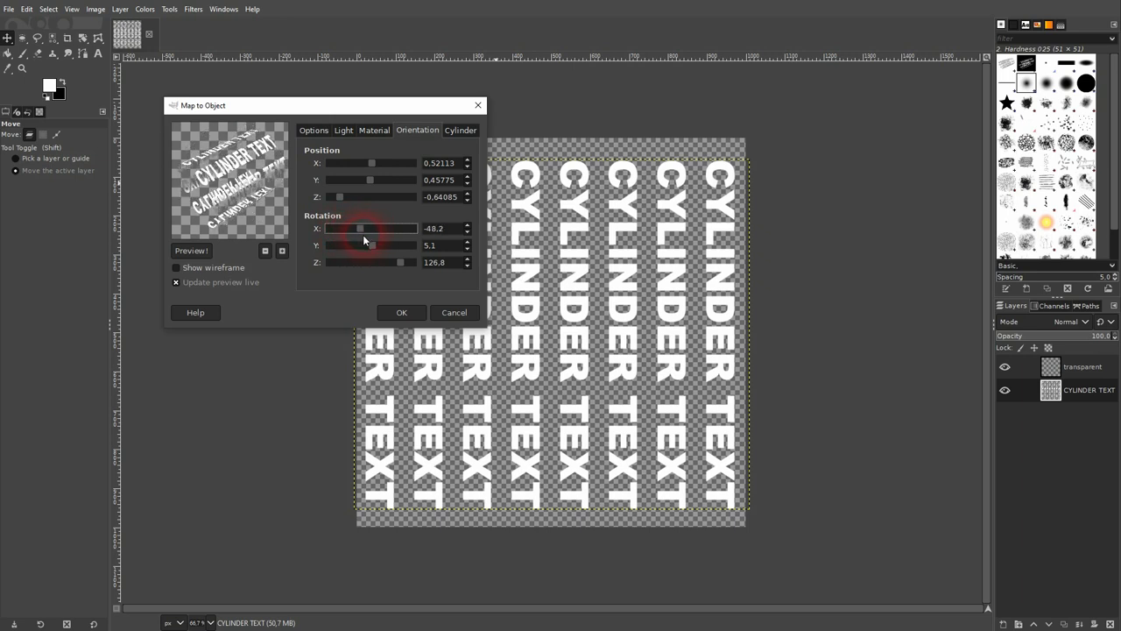
{"action": "left_click_drag", "start_coordinate": [359, 227], "coordinate": [353, 228]}
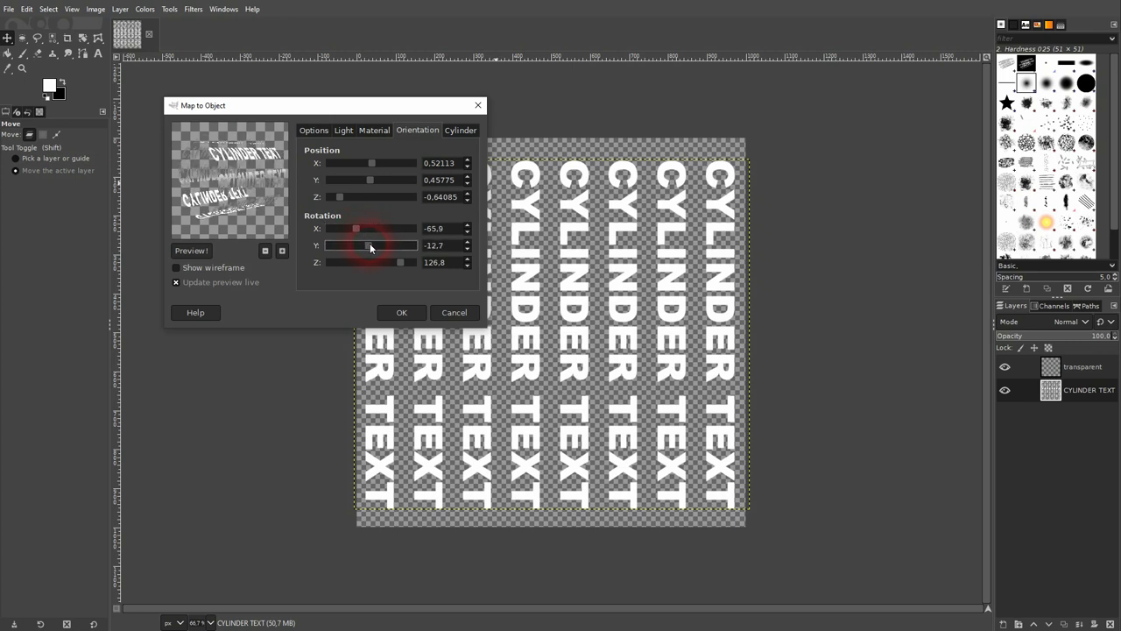
{"action": "left_click_drag", "start_coordinate": [366, 245], "coordinate": [399, 245]}
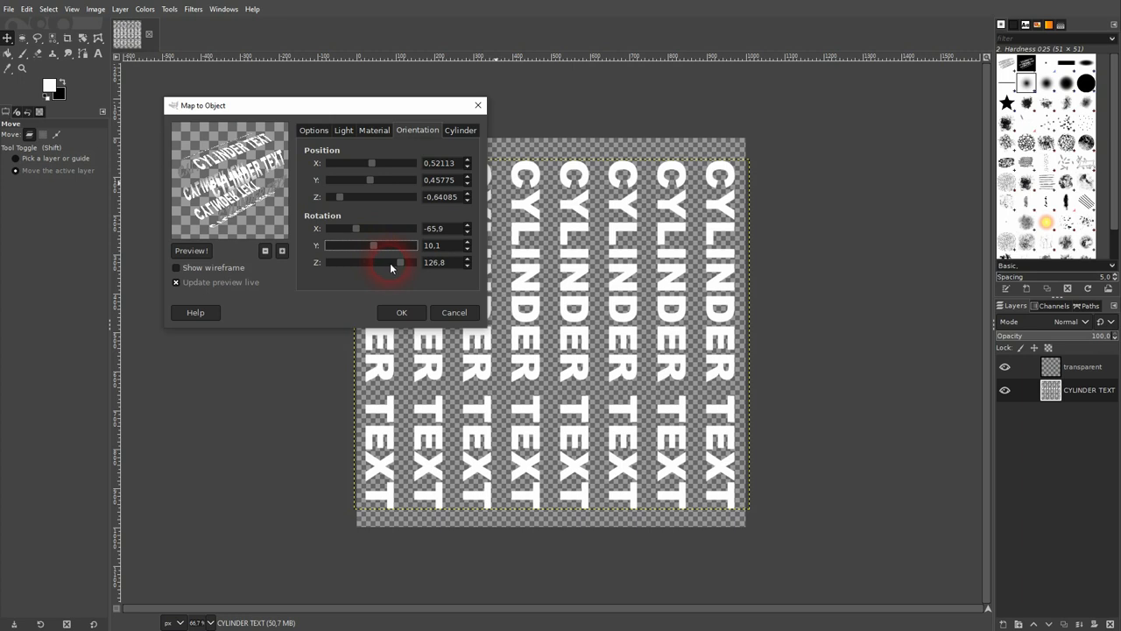
{"action": "left_click_drag", "start_coordinate": [400, 262], "coordinate": [386, 263]}
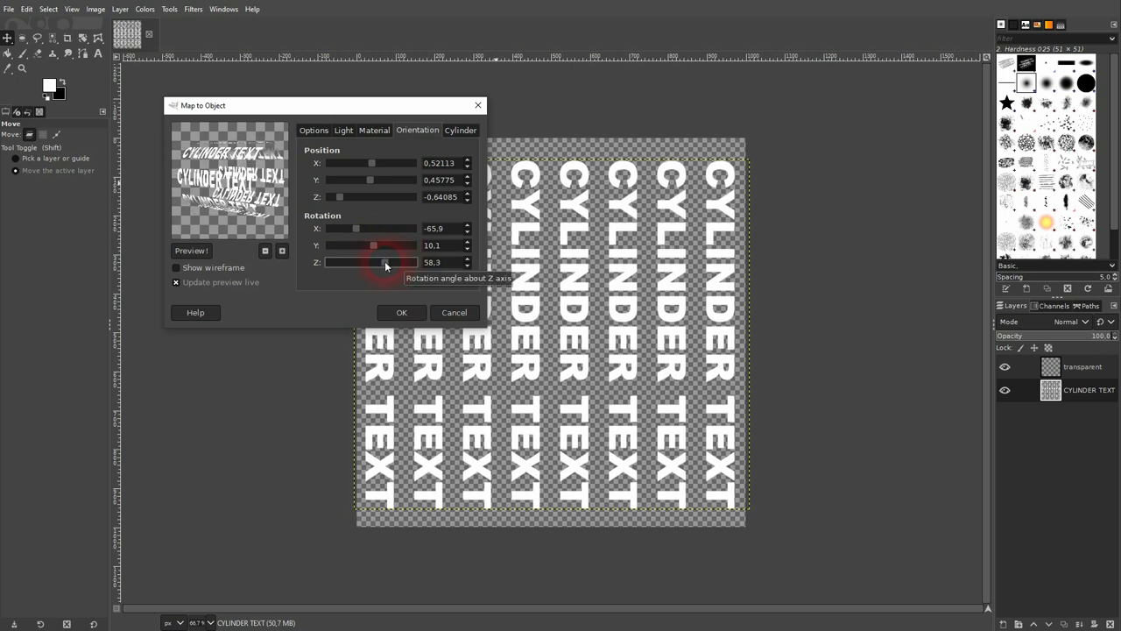
{"action": "left_click_drag", "start_coordinate": [384, 263], "coordinate": [403, 263]}
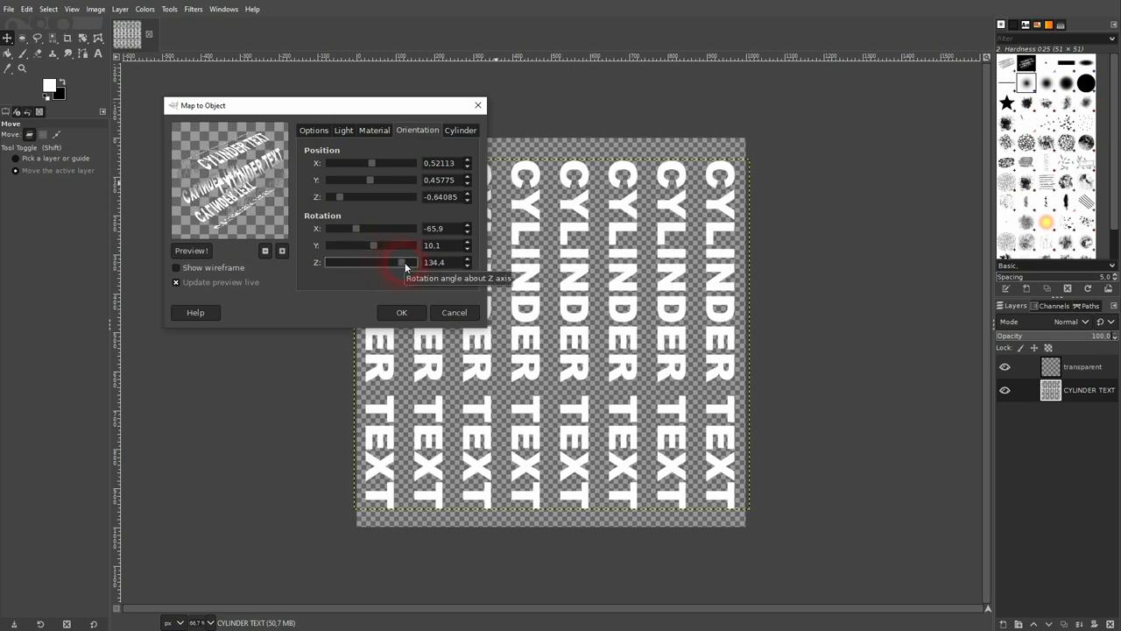
{"action": "left_click_drag", "start_coordinate": [403, 263], "coordinate": [400, 263]}
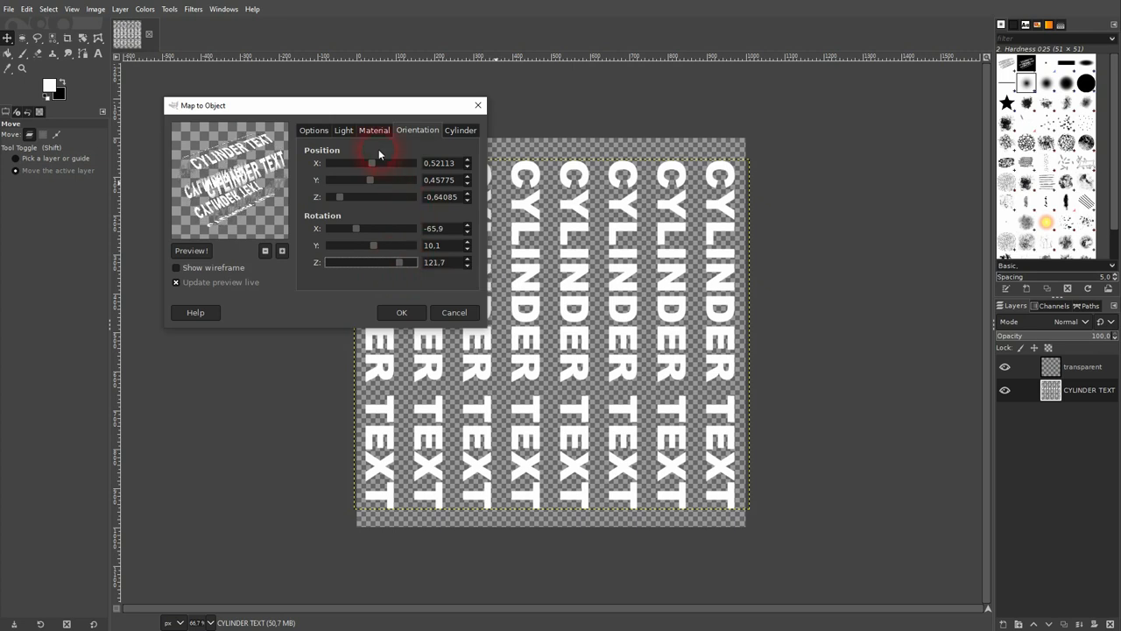
After trying Point and No light, set the lighting type to Directional.
{"action": "left_click", "coordinate": [343, 130]}
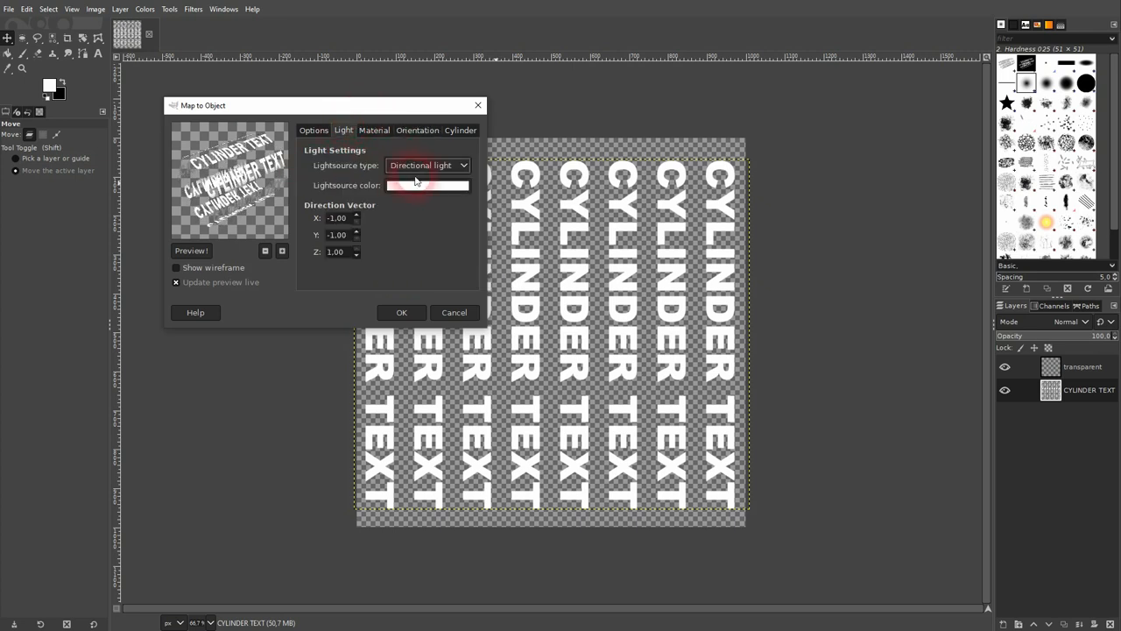
{"action": "left_click", "coordinate": [428, 164]}
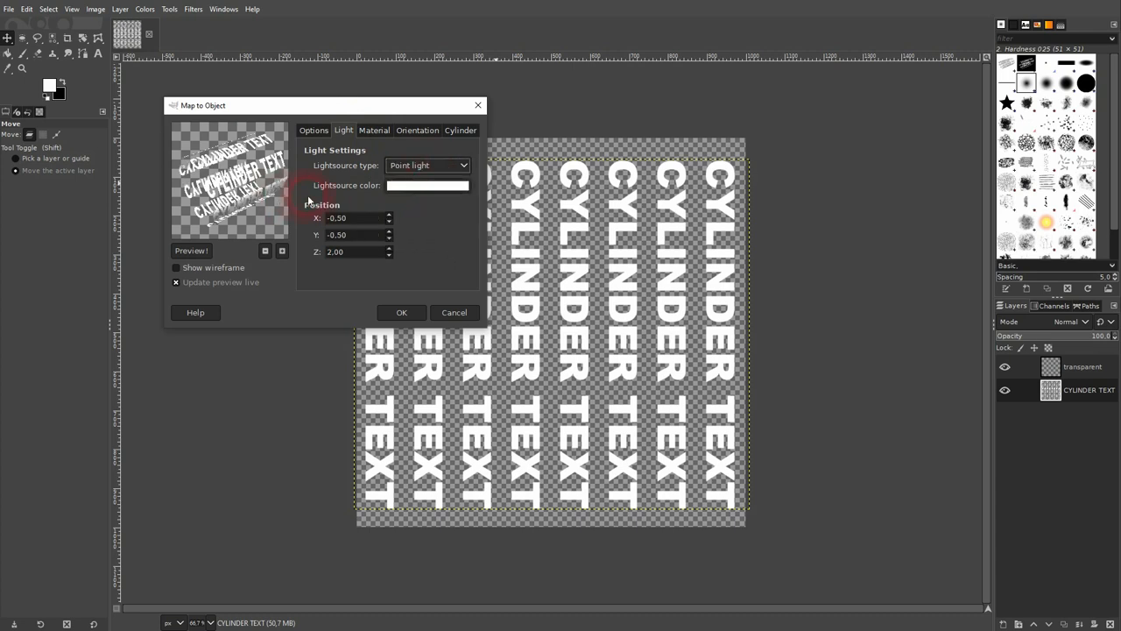
{"action": "left_click", "coordinate": [427, 165]}
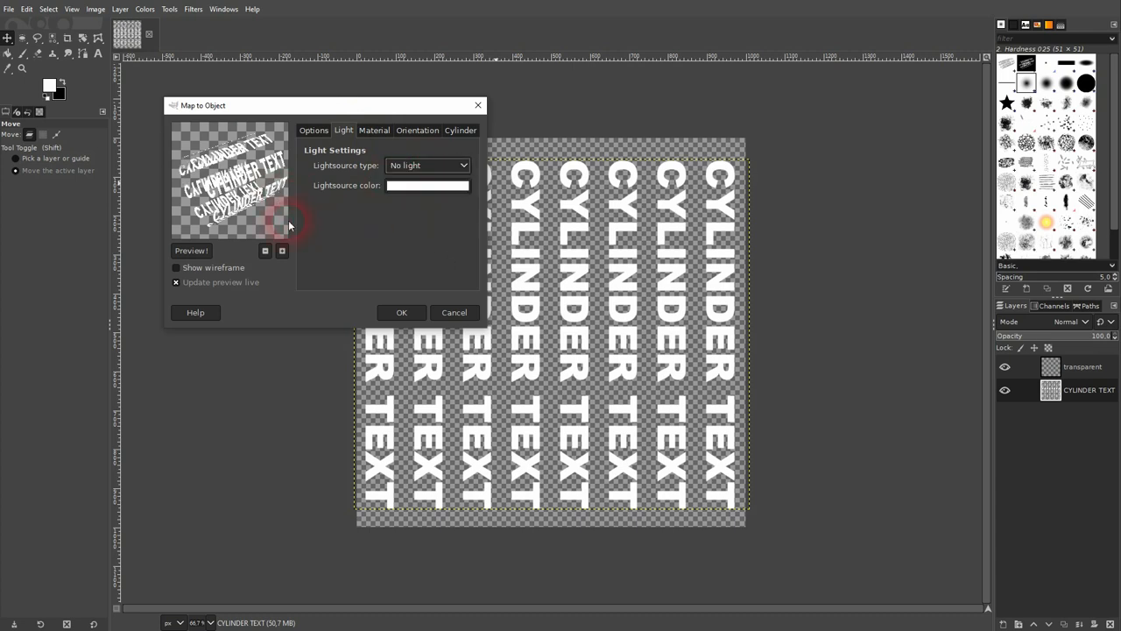
{"action": "left_click", "coordinate": [428, 165]}
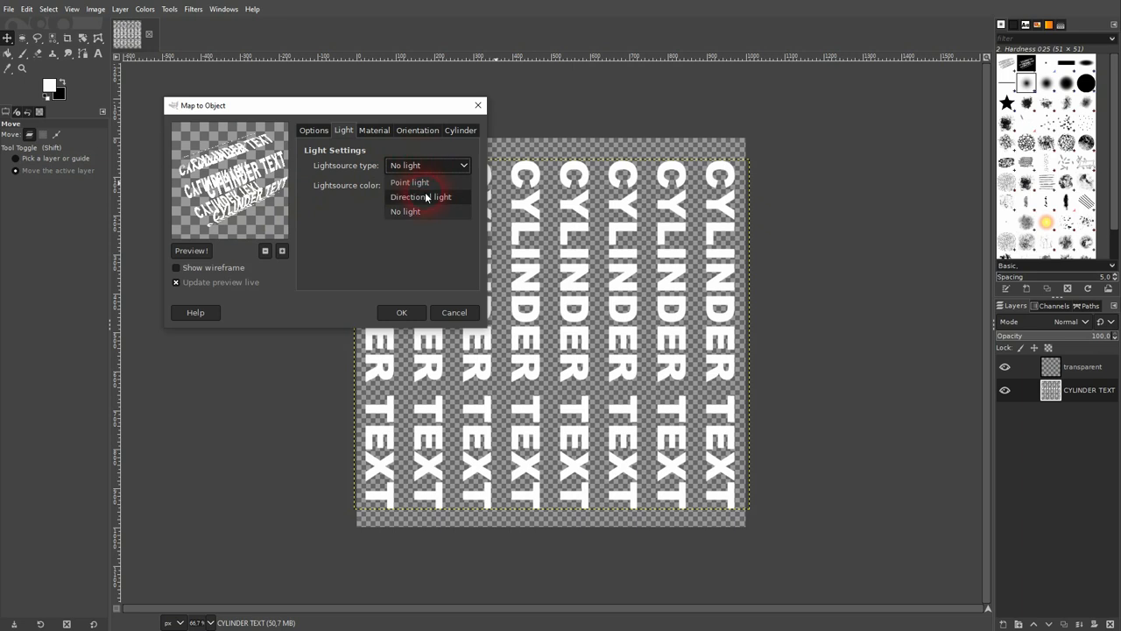
{"action": "left_click", "coordinate": [459, 186]}
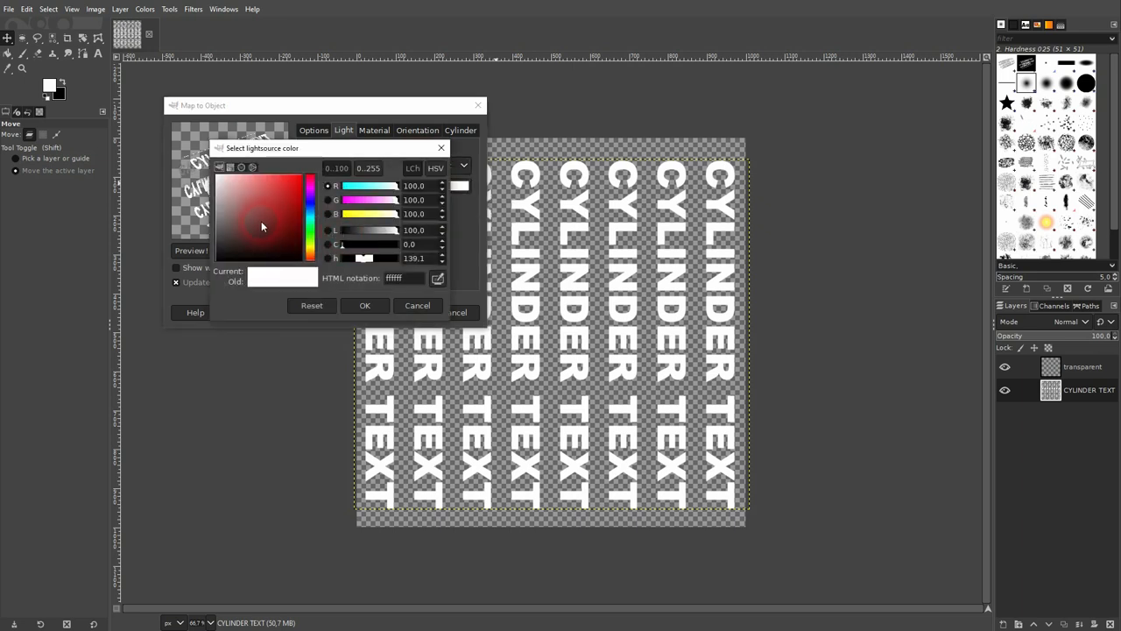
Change the light colour to near-black and adjust the direction's X component.
{"action": "left_click", "coordinate": [364, 305]}
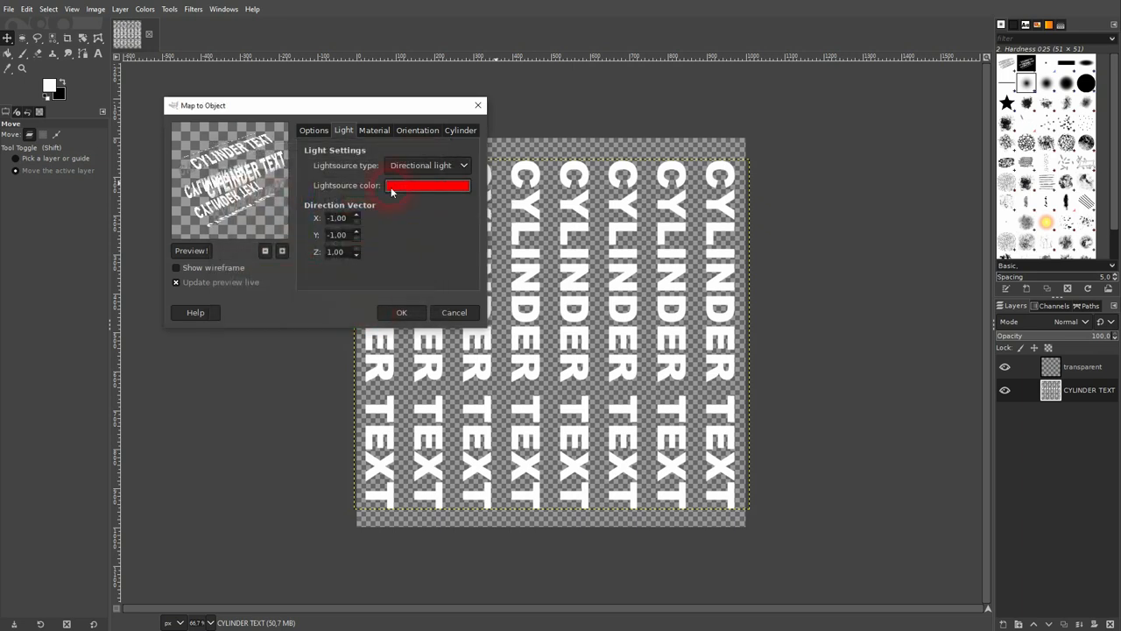
{"action": "left_click", "coordinate": [428, 186]}
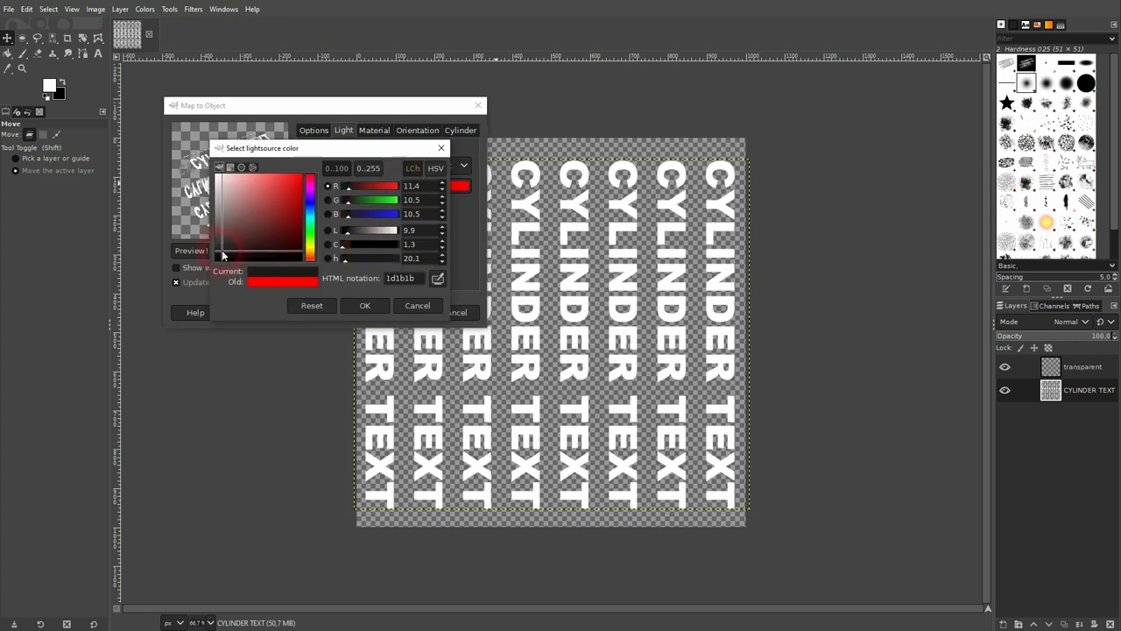
{"action": "left_click", "coordinate": [365, 305]}
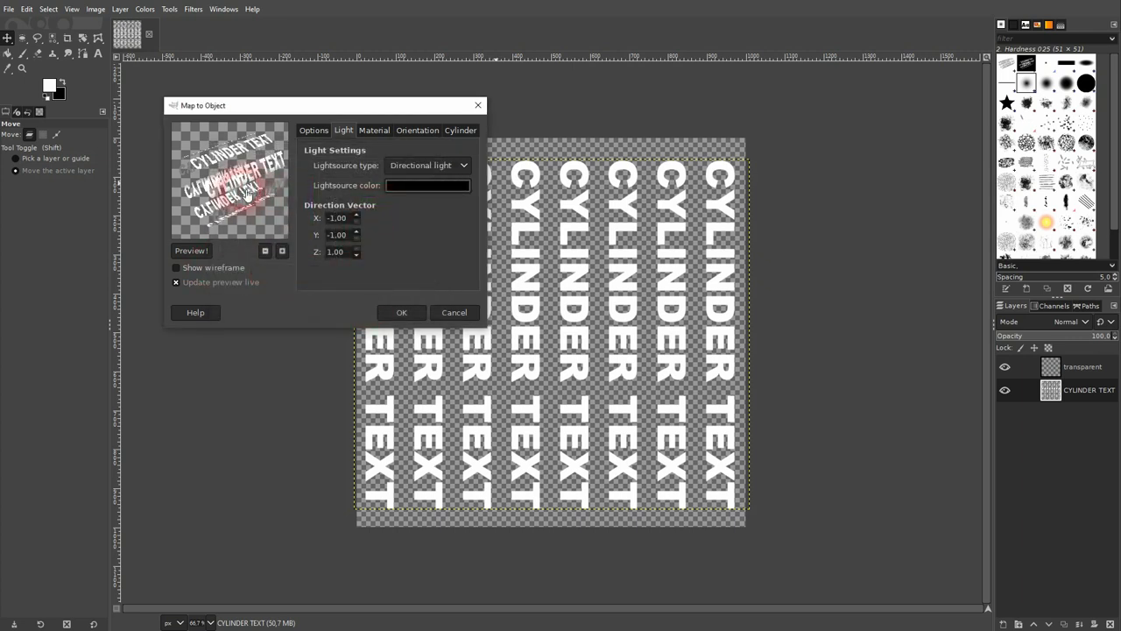
{"action": "left_click", "coordinate": [355, 216]}
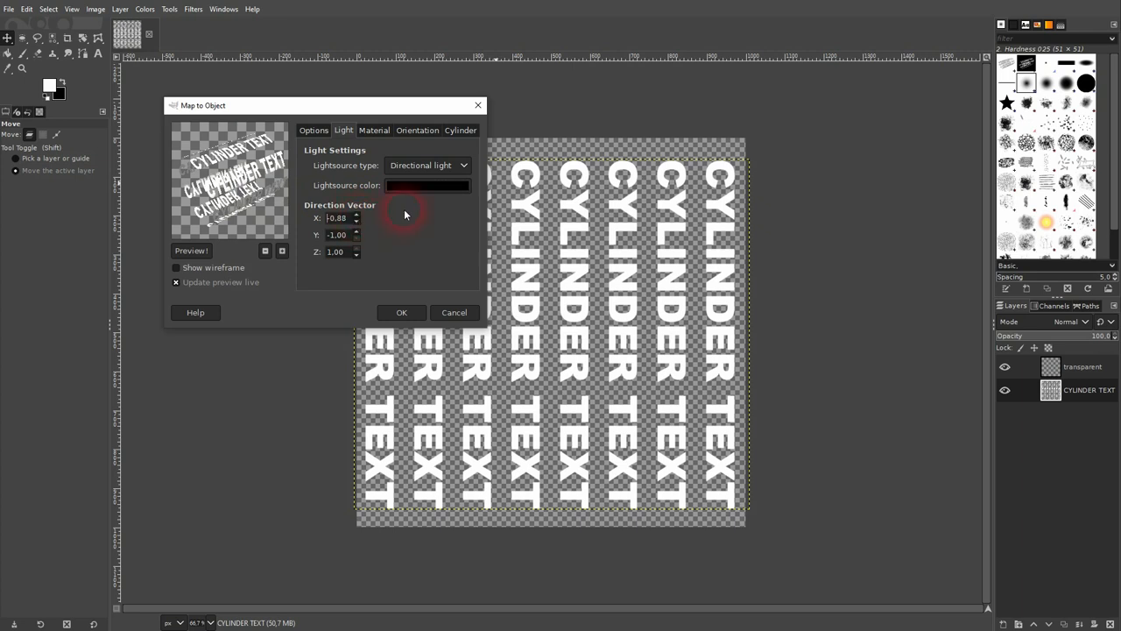
In the Material settings, set ambient intensity to 0.30 and highlight to 30.
{"action": "left_click", "coordinate": [375, 130]}
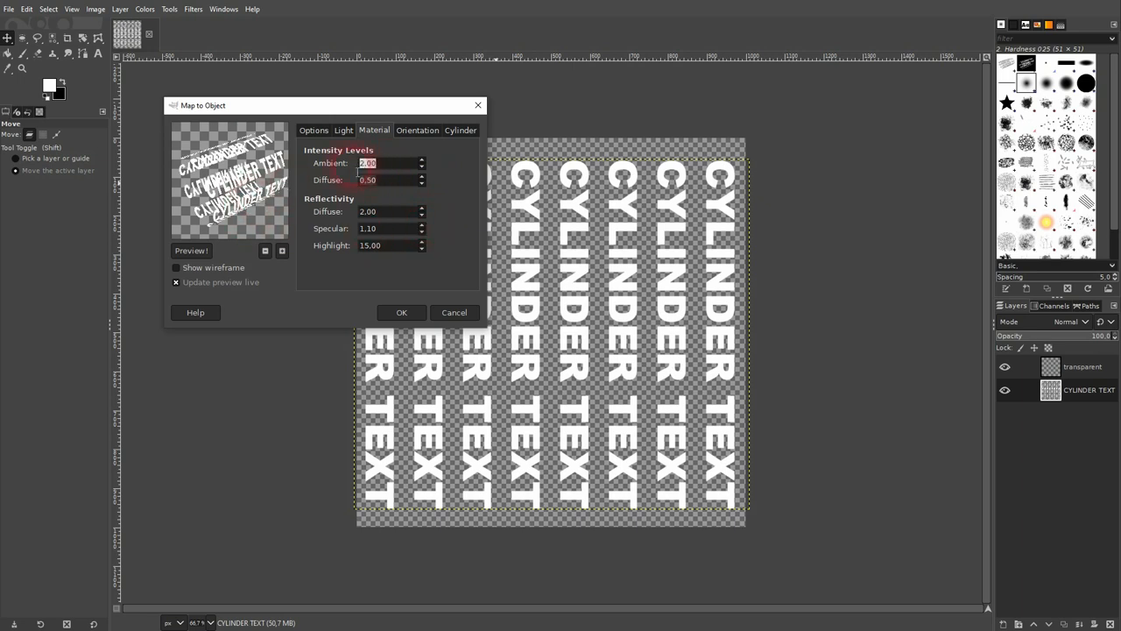
{"action": "type", "text": "01"}
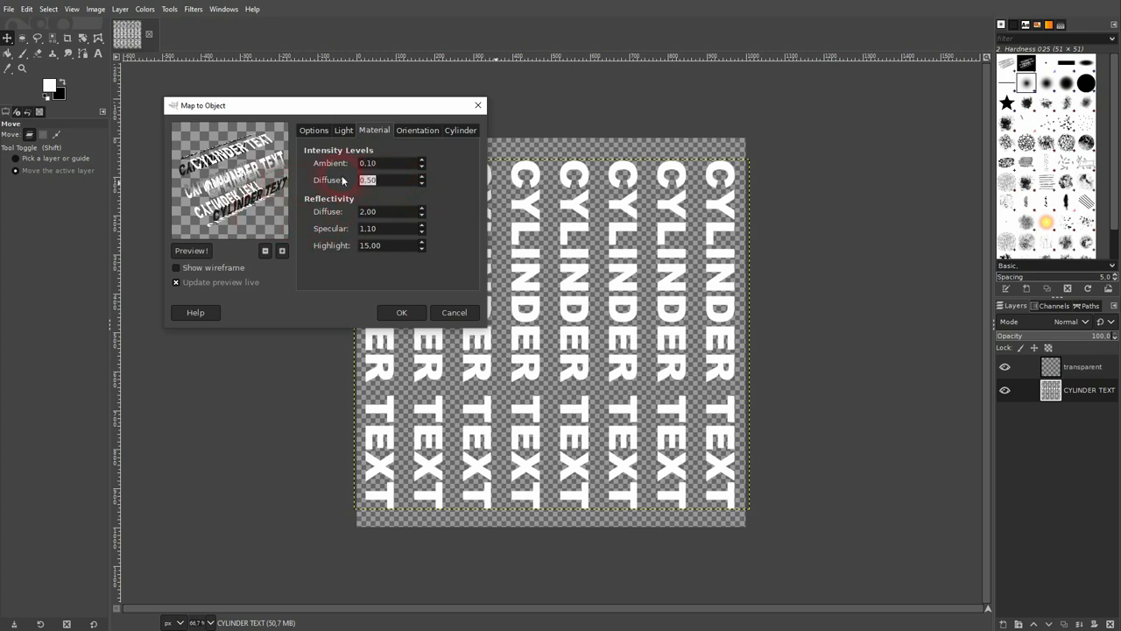
{"action": "left_click", "coordinate": [385, 163]}
{"action": "type", "text": "0.2"}
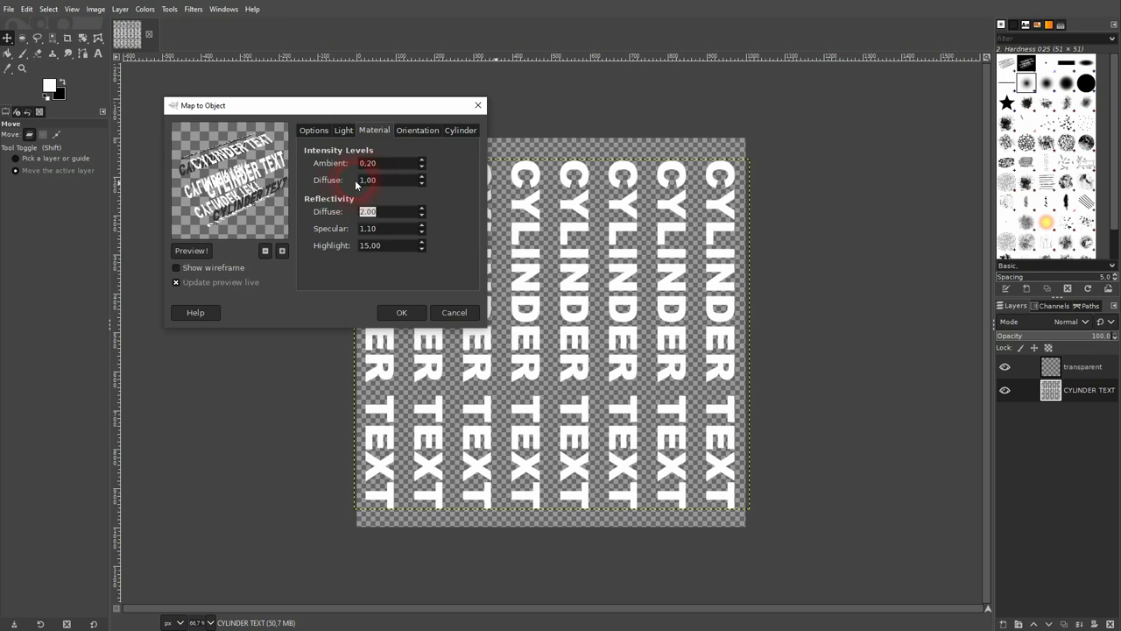
{"action": "triple_click", "coordinate": [368, 211]}
{"action": "type", "text": "1"}
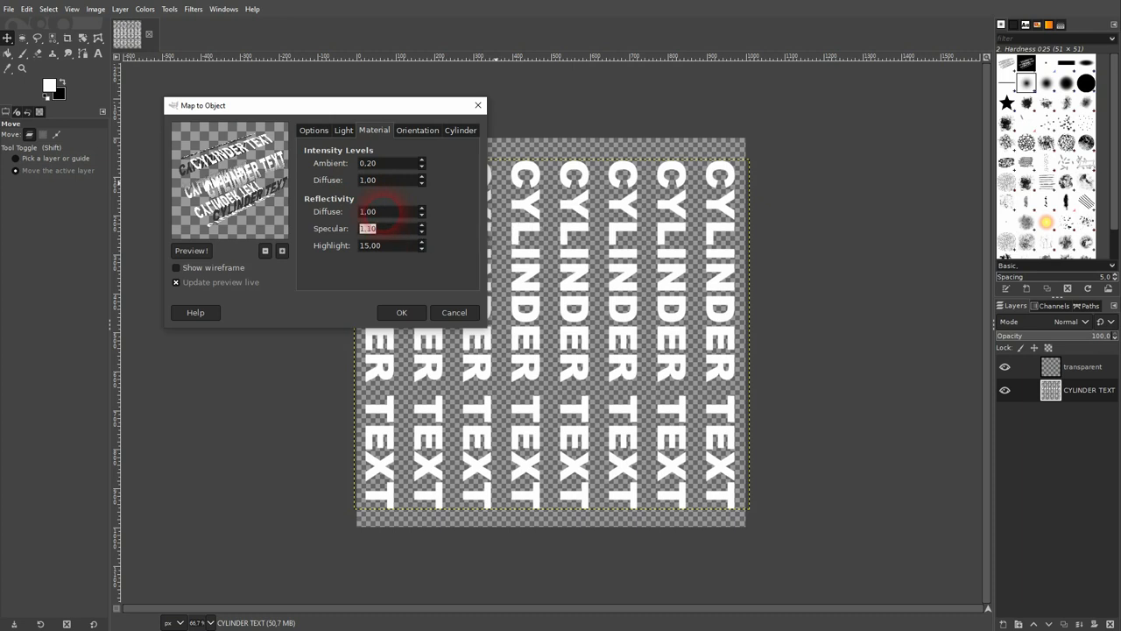
{"action": "mouse_move", "coordinate": [393, 236]}
{"action": "type", "text": "0.5"}
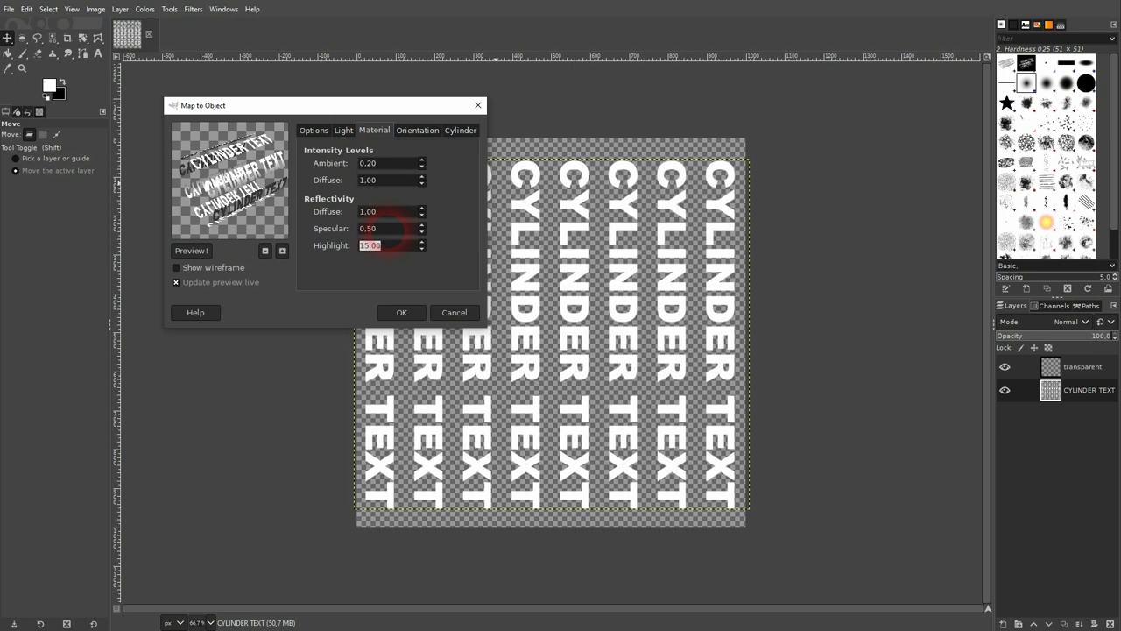
{"action": "type", "text": "30"}
{"action": "left_click", "coordinate": [393, 163]}
{"action": "type", "text": "0.5"}
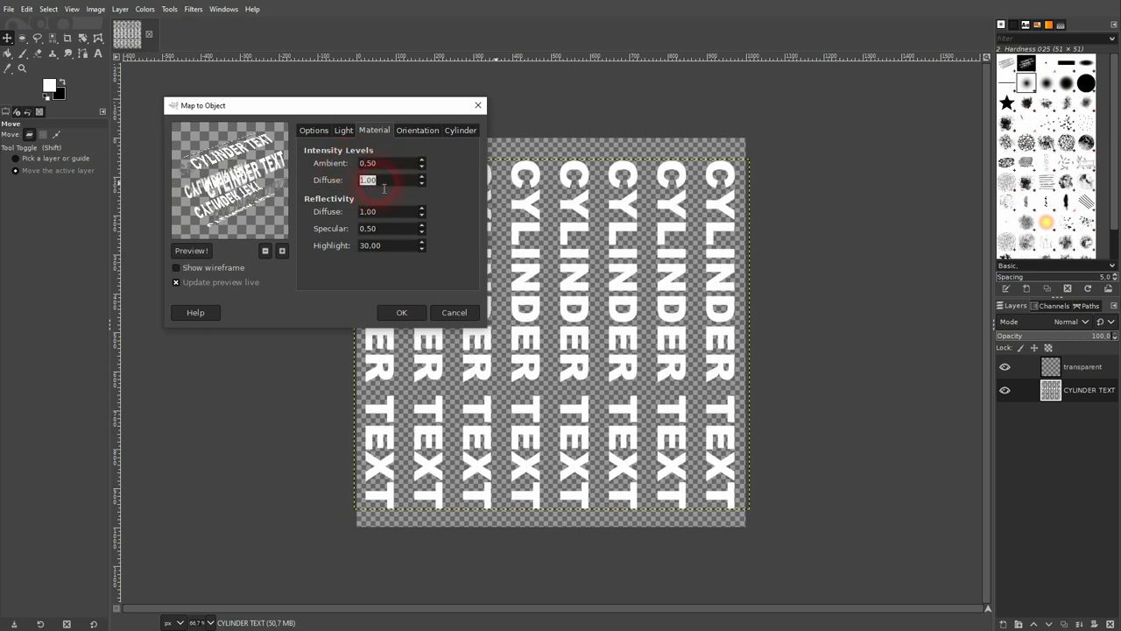
Try a diffuse intensity of 1.5 and begin adjusting specular reflectivity.
{"action": "left_click", "coordinate": [420, 175]}
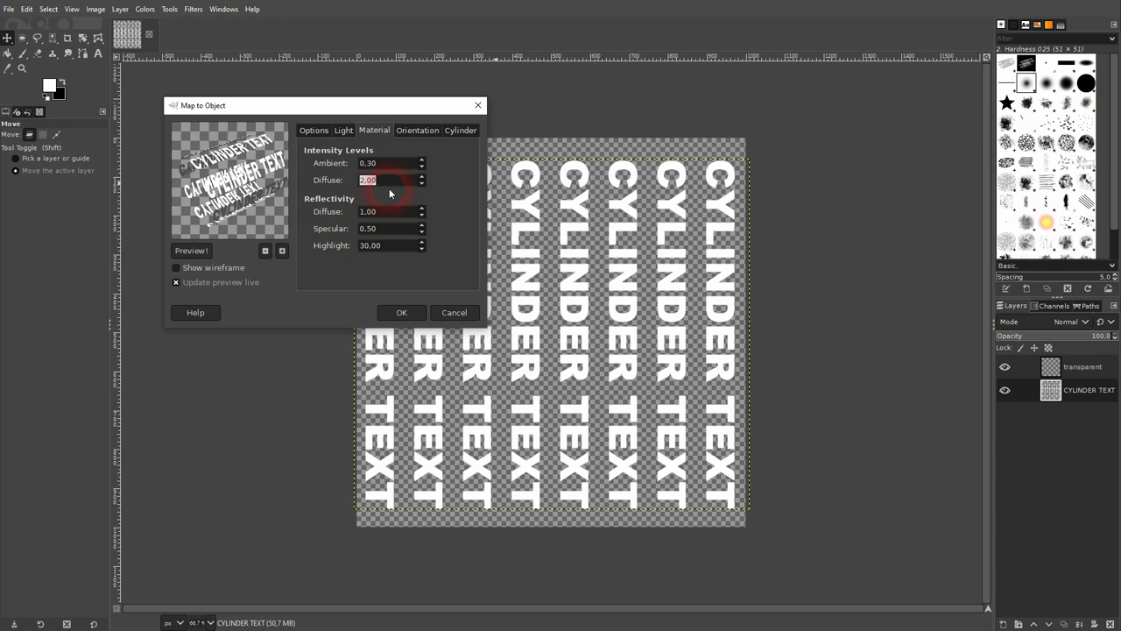
{"action": "type", "text": "1.5"}
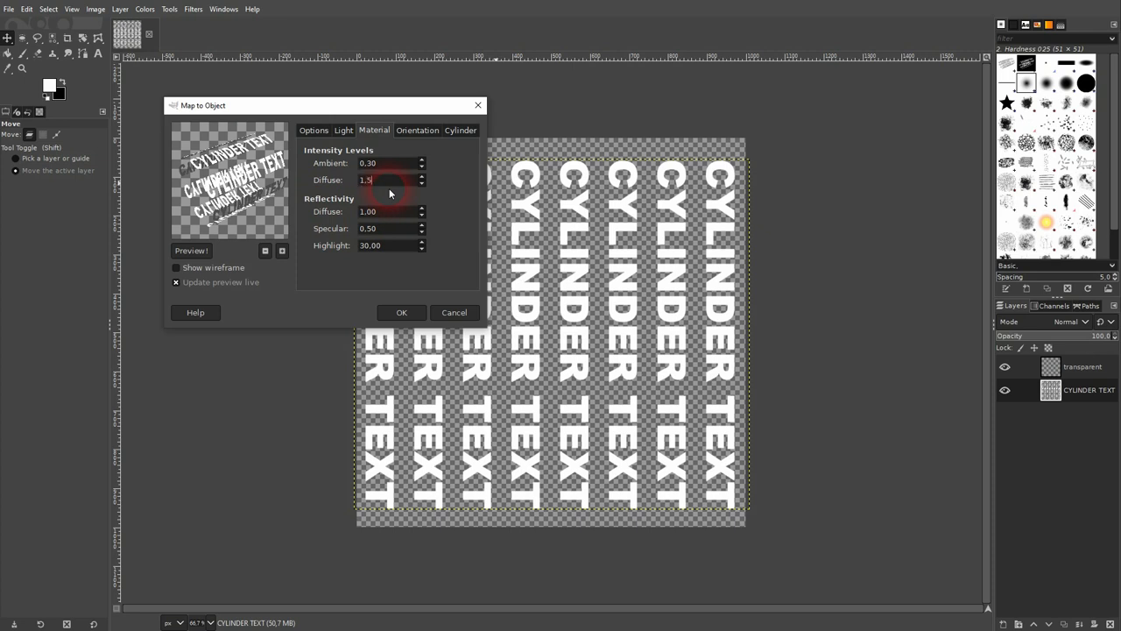
{"action": "left_click", "coordinate": [382, 179]}
{"action": "type", "text": "2"}
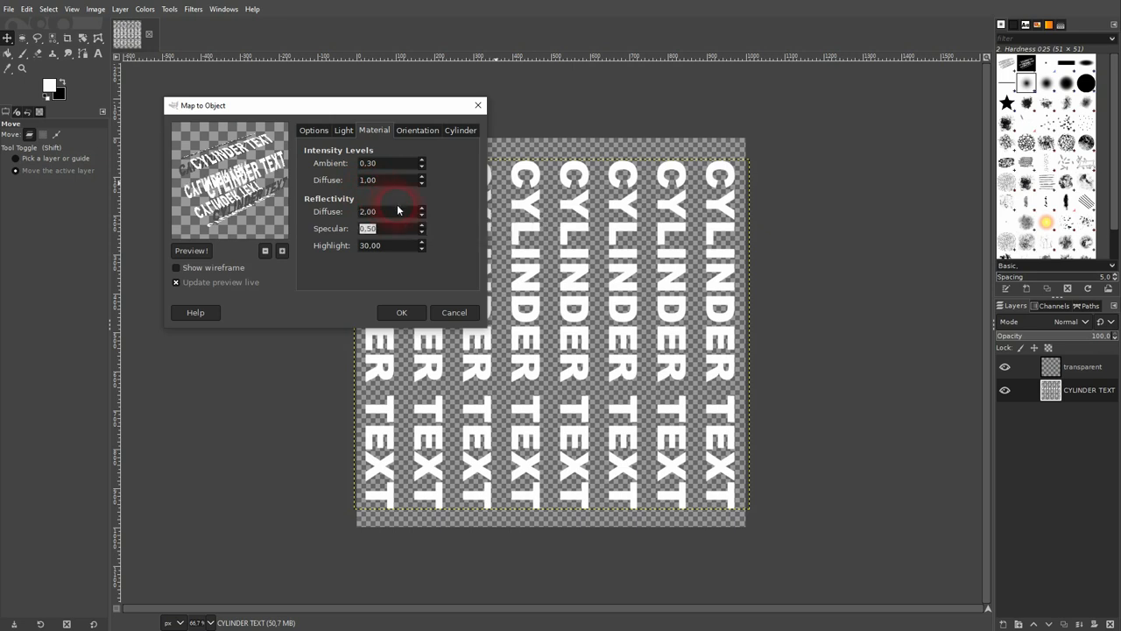
{"action": "left_click", "coordinate": [368, 210]}
{"action": "type", "text": "1"}
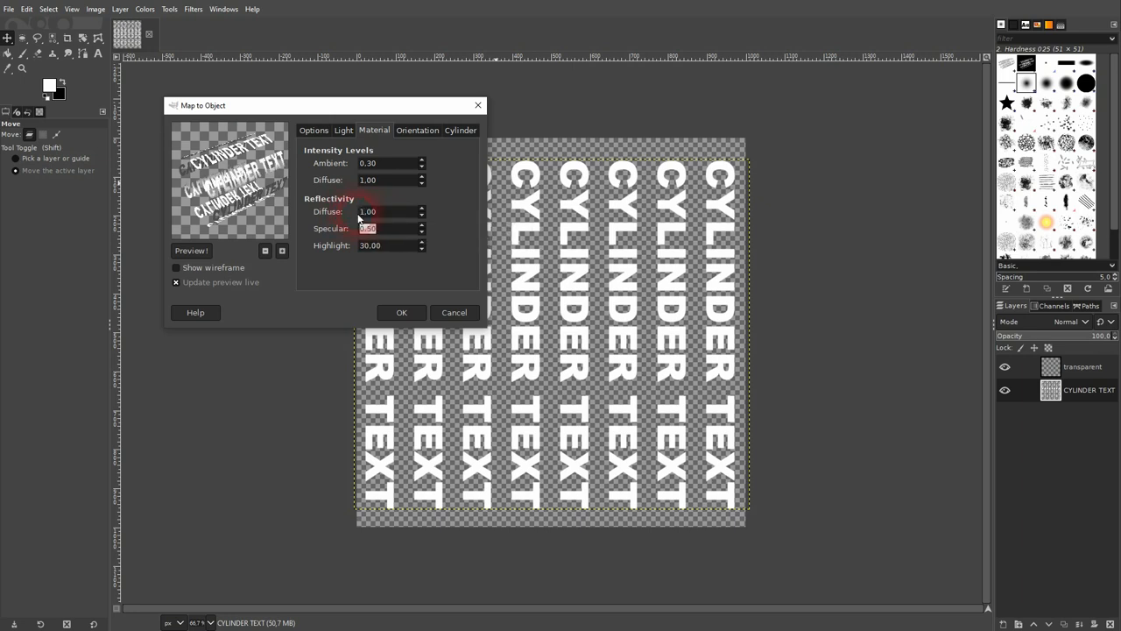
In the Orientation settings, adjust the cylinder's Z and Y rotation toward about 126 and 17 degrees.
{"action": "left_click", "coordinate": [417, 129]}
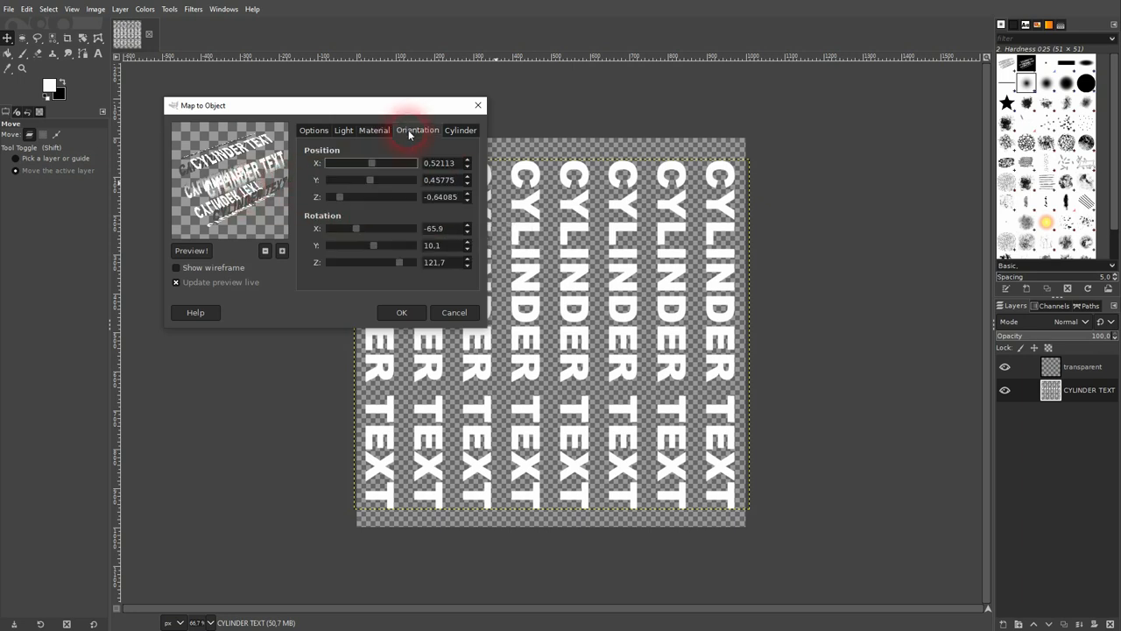
{"action": "left_click_drag", "start_coordinate": [370, 263], "coordinate": [396, 262]}
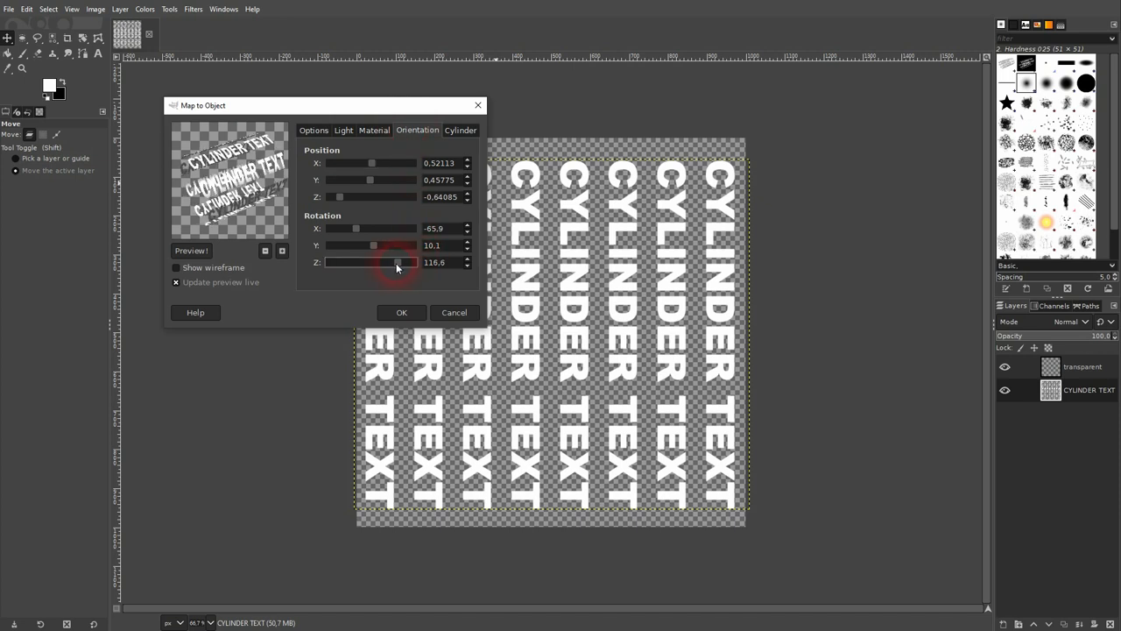
{"action": "left_click_drag", "start_coordinate": [395, 263], "coordinate": [399, 263]}
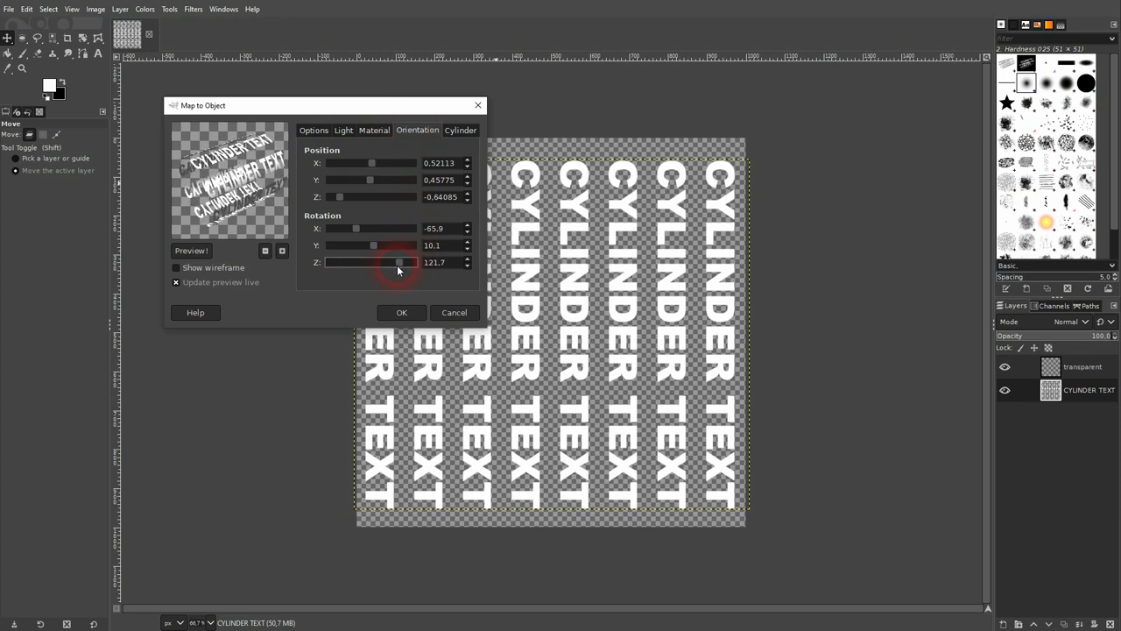
{"action": "left_click_drag", "start_coordinate": [396, 263], "coordinate": [372, 263]}
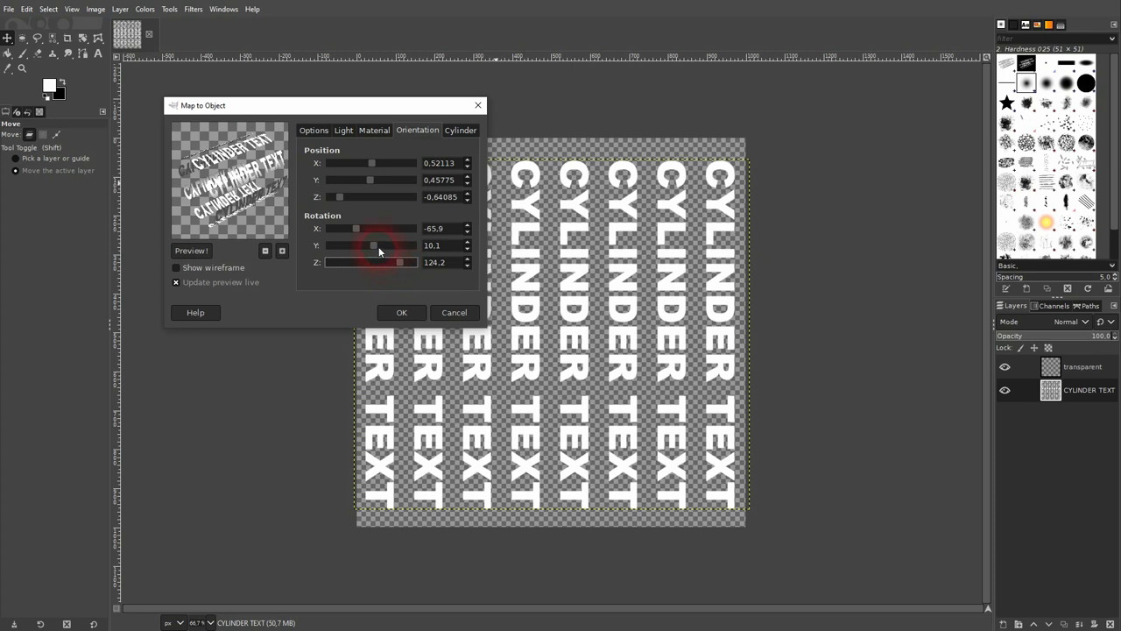
{"action": "left_click_drag", "start_coordinate": [370, 246], "coordinate": [377, 245]}
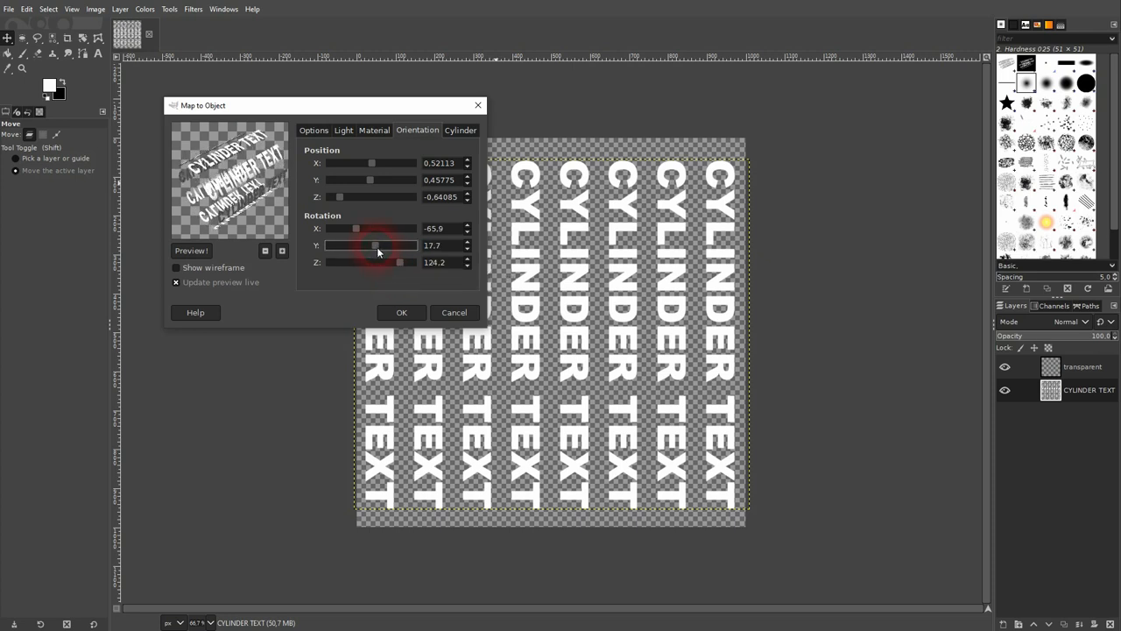
{"action": "left_click_drag", "start_coordinate": [385, 245], "coordinate": [371, 246]}
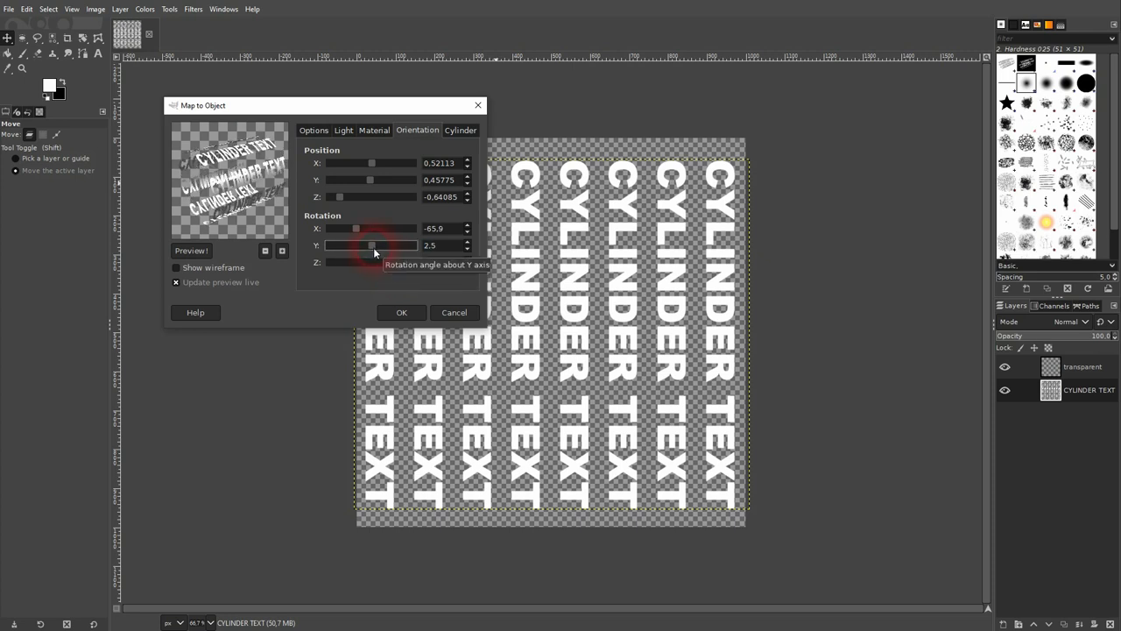
Tilt X rotation to about -86.2°, push Position Z to about -0.77, and nudge Y to 17.7°.
{"action": "left_click_drag", "start_coordinate": [354, 228], "coordinate": [361, 228]}
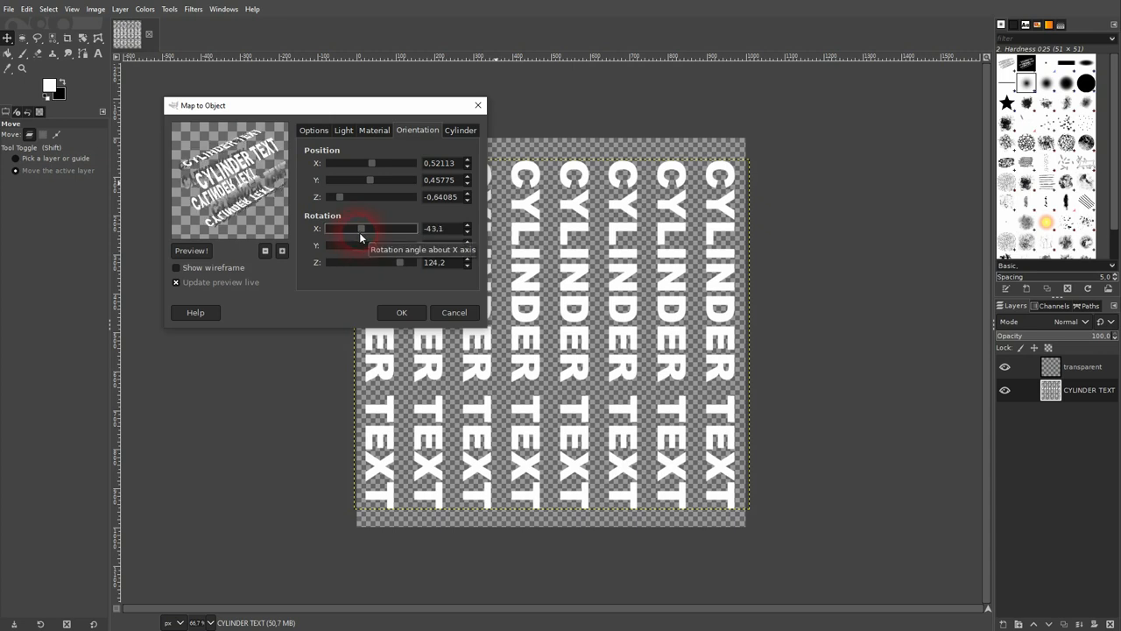
{"action": "left_click_drag", "start_coordinate": [368, 228], "coordinate": [358, 228]}
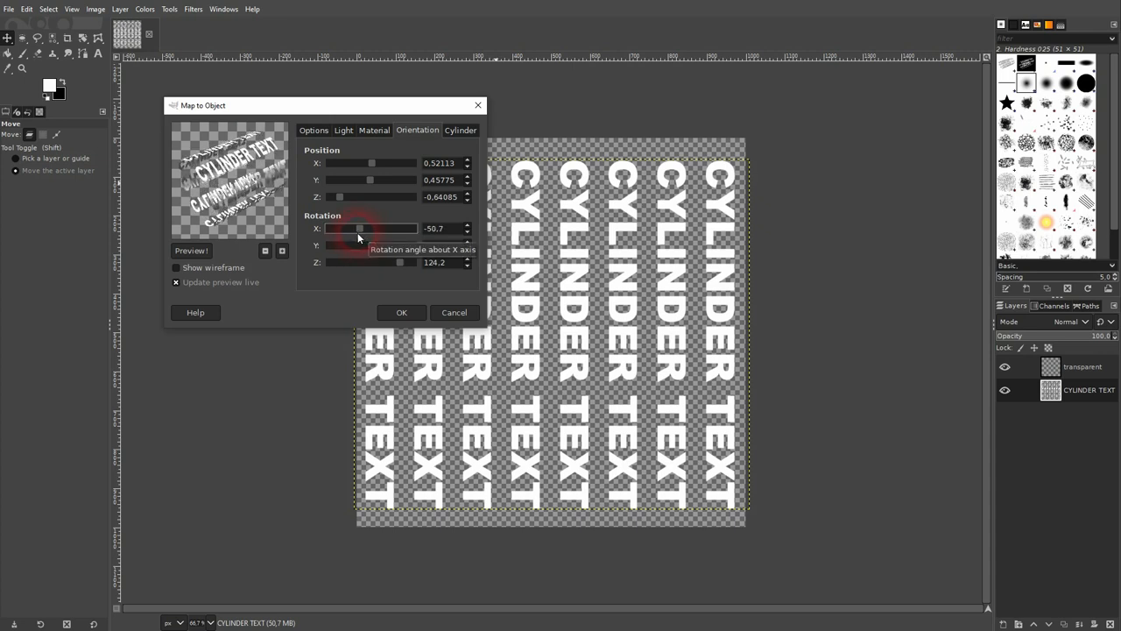
{"action": "left_click_drag", "start_coordinate": [359, 228], "coordinate": [354, 228]}
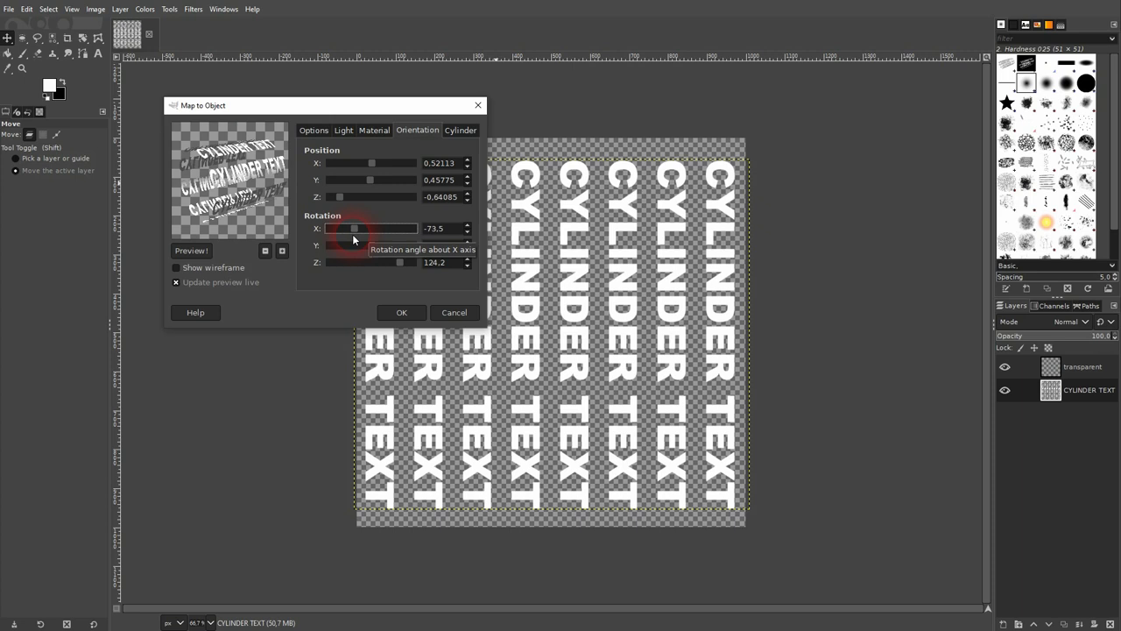
{"action": "left_click_drag", "start_coordinate": [354, 228], "coordinate": [350, 227]}
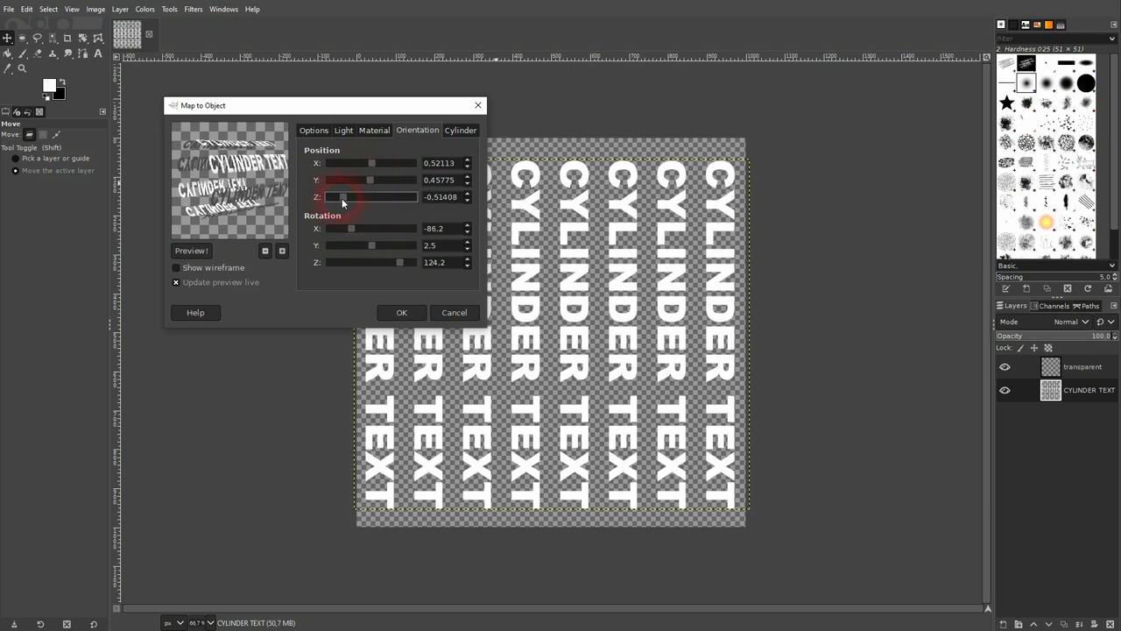
{"action": "left_click_drag", "start_coordinate": [341, 196], "coordinate": [334, 197]}
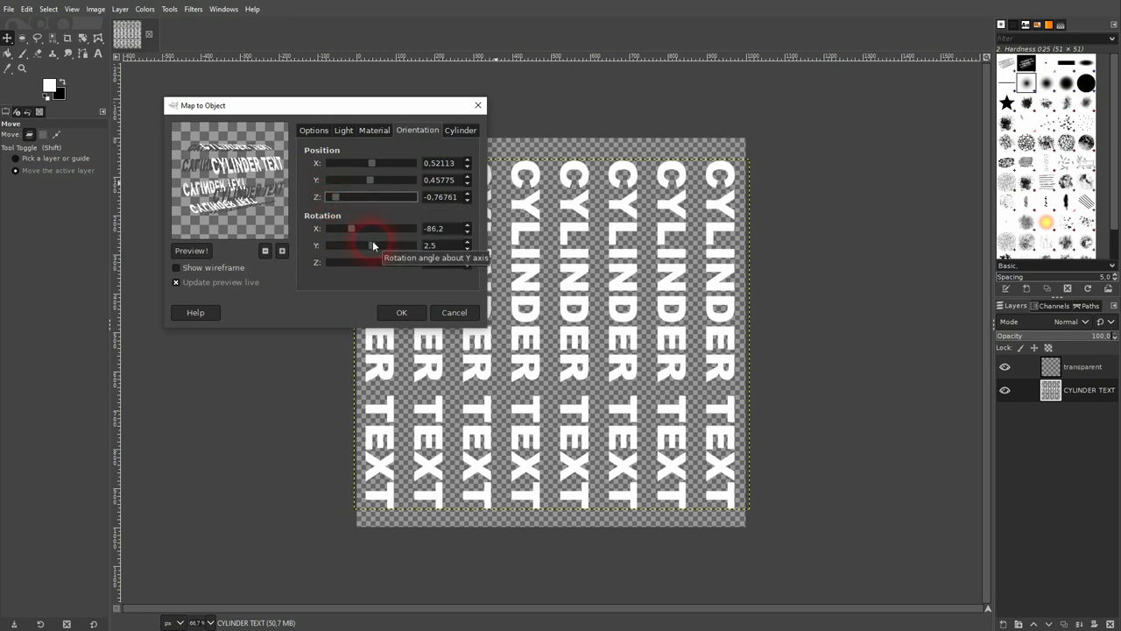
{"action": "left_click_drag", "start_coordinate": [368, 246], "coordinate": [378, 245]}
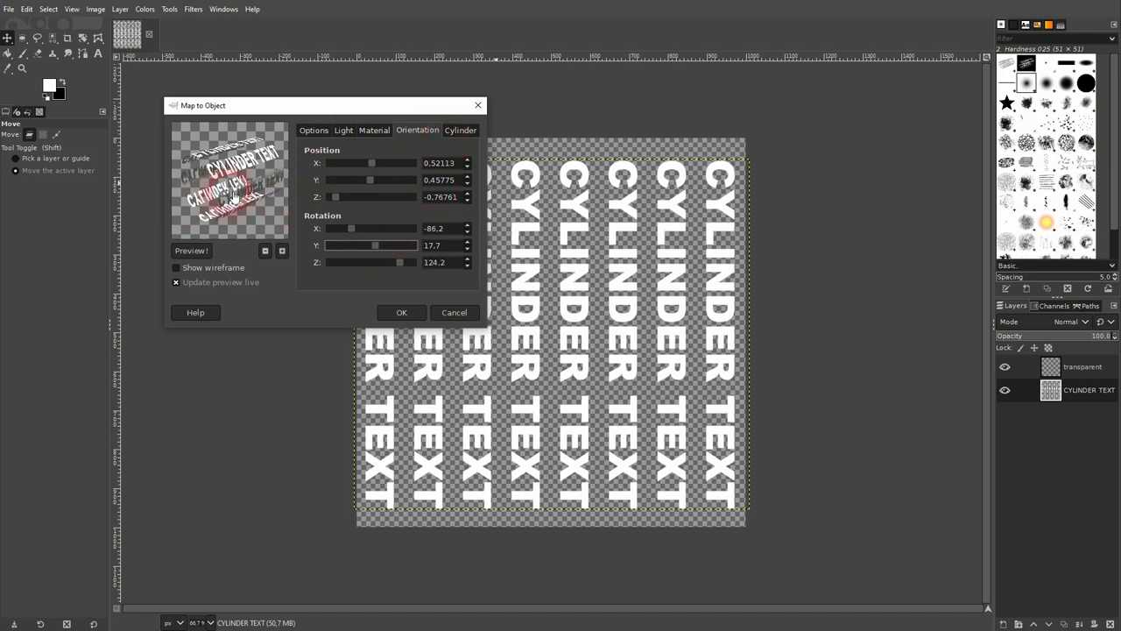
Apply Map to Object as a new layer and hide the flat transparent and CYLINDER TEXT layers.
{"action": "left_click", "coordinate": [401, 312]}
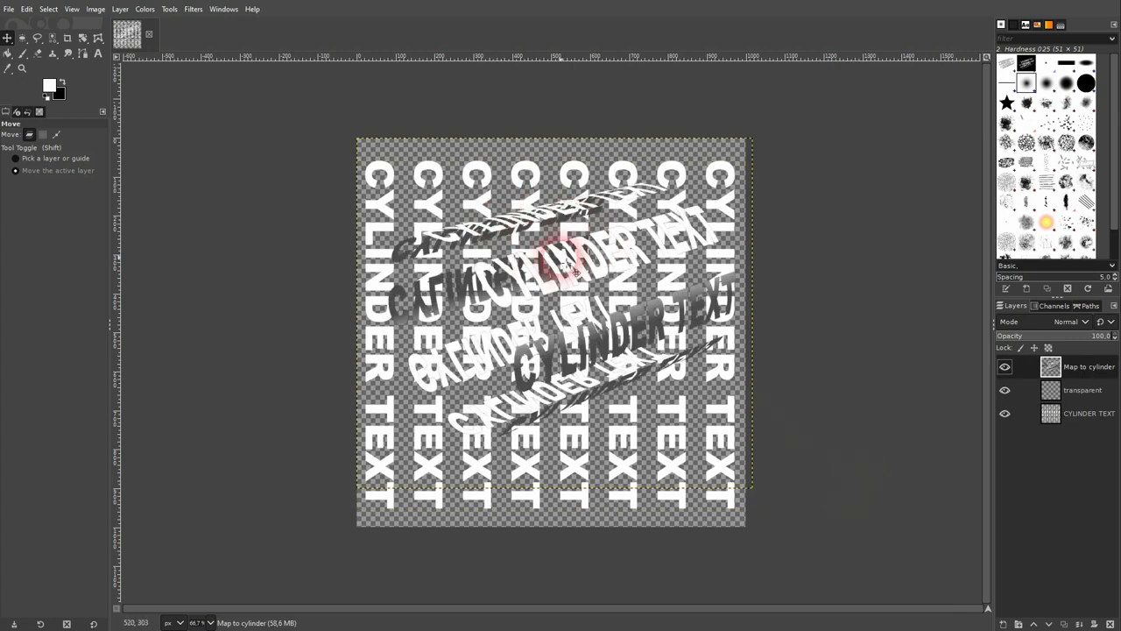
{"action": "left_click", "coordinate": [1005, 414]}
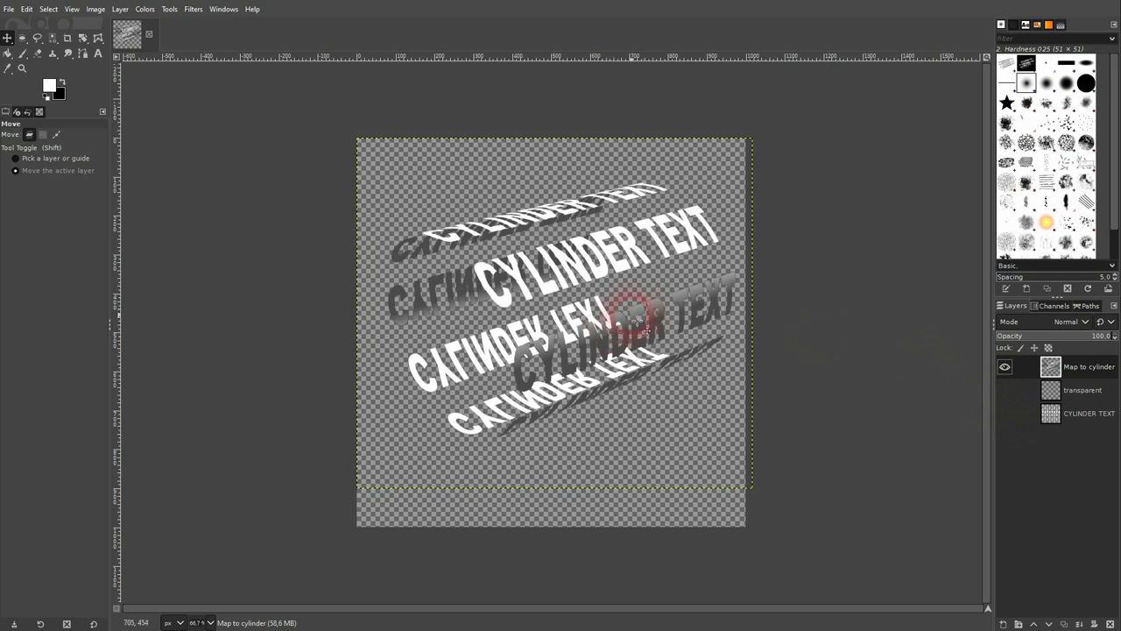
{"action": "left_click", "coordinate": [28, 9]}
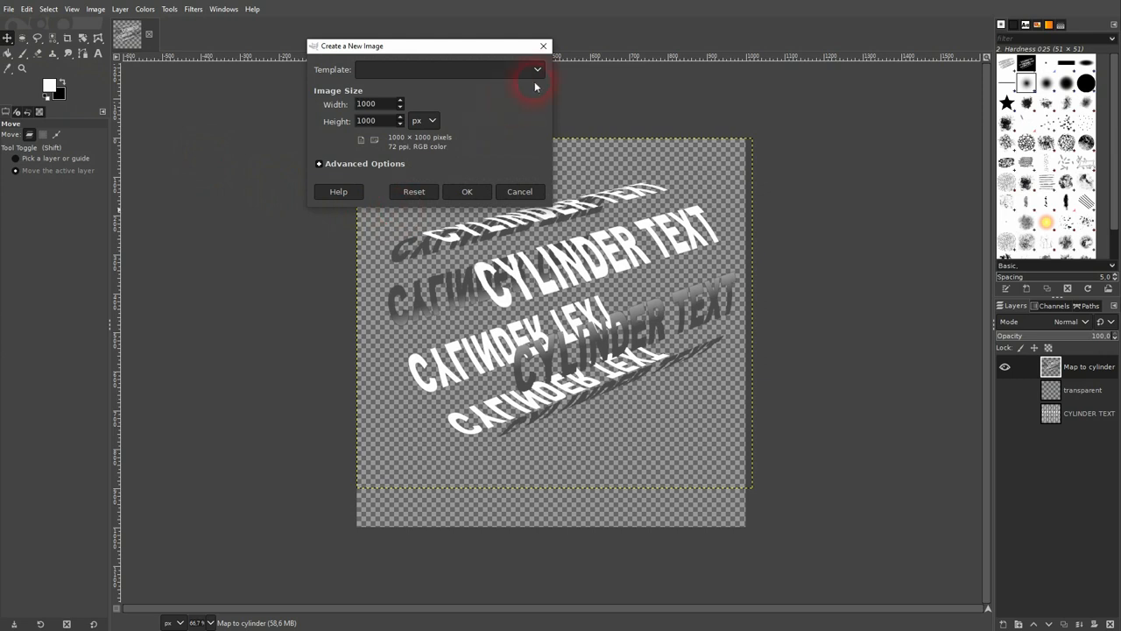
Create a black 1920x1080 image, paste the Map to cylinder layer, and enlarge it with the Scale tool.
{"action": "left_click", "coordinate": [536, 70]}
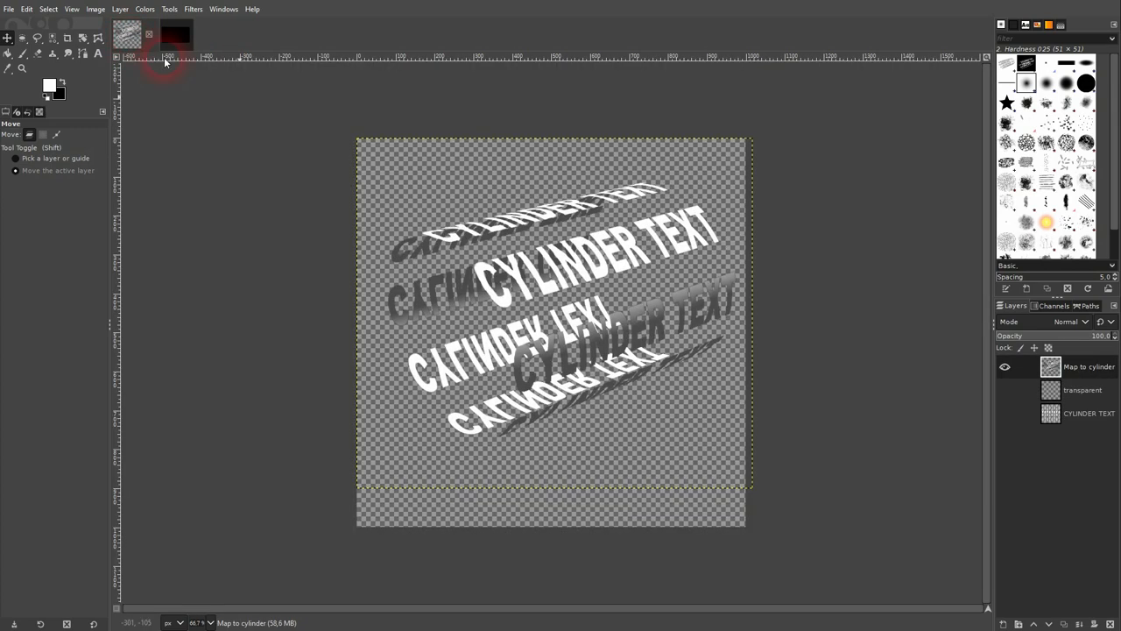
{"action": "left_click", "coordinate": [1093, 371]}
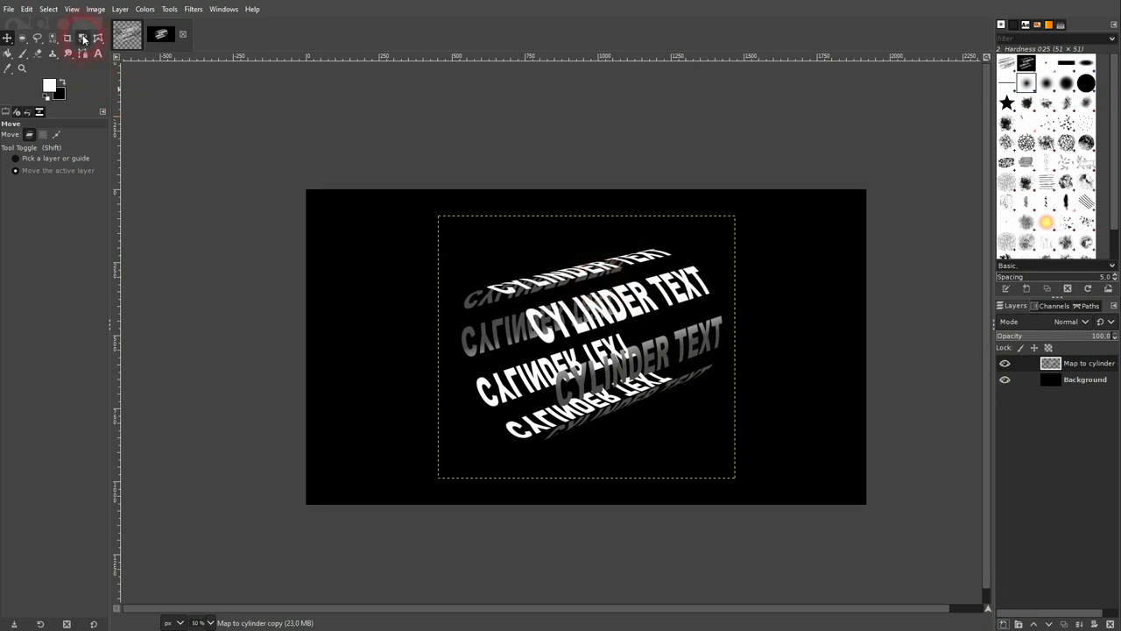
{"action": "left_click", "coordinate": [82, 37]}
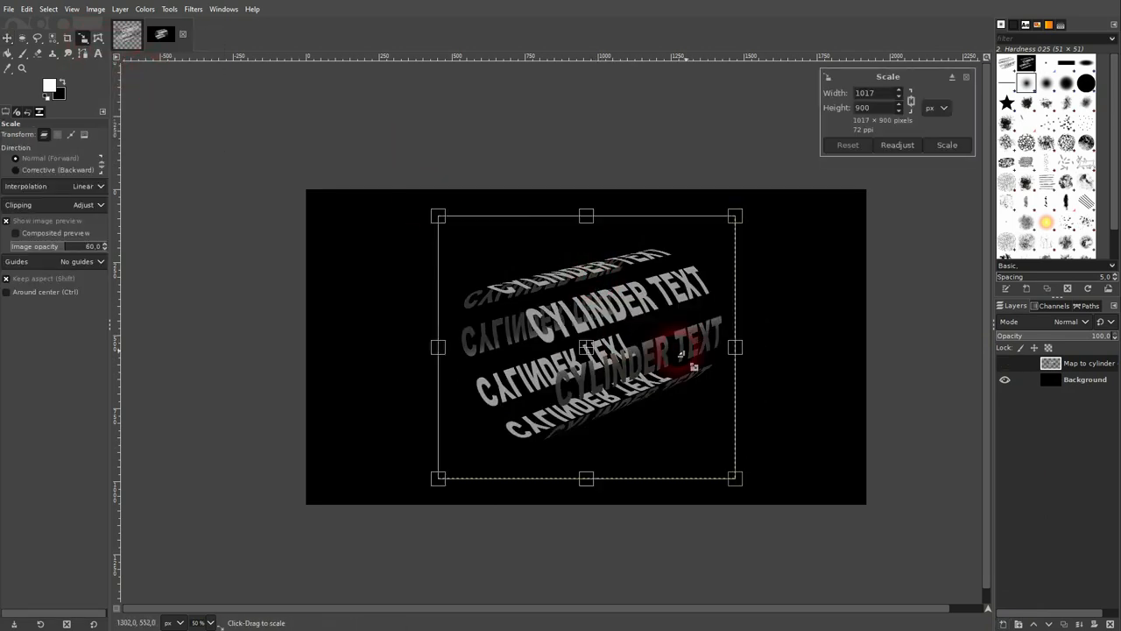
{"action": "left_click_drag", "start_coordinate": [734, 347], "coordinate": [792, 347]}
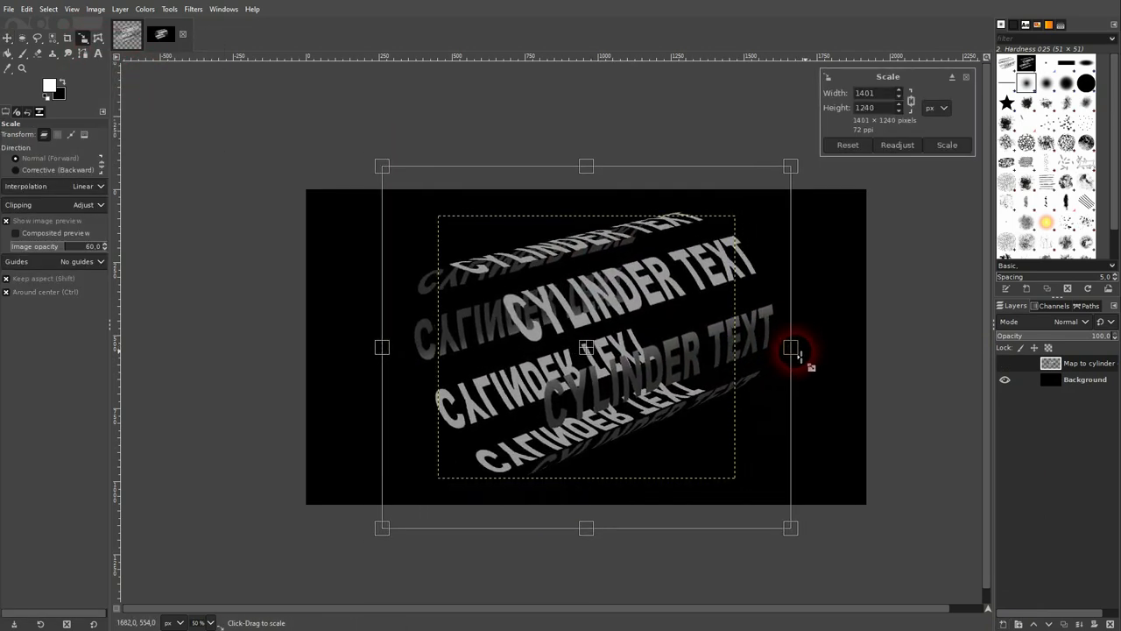